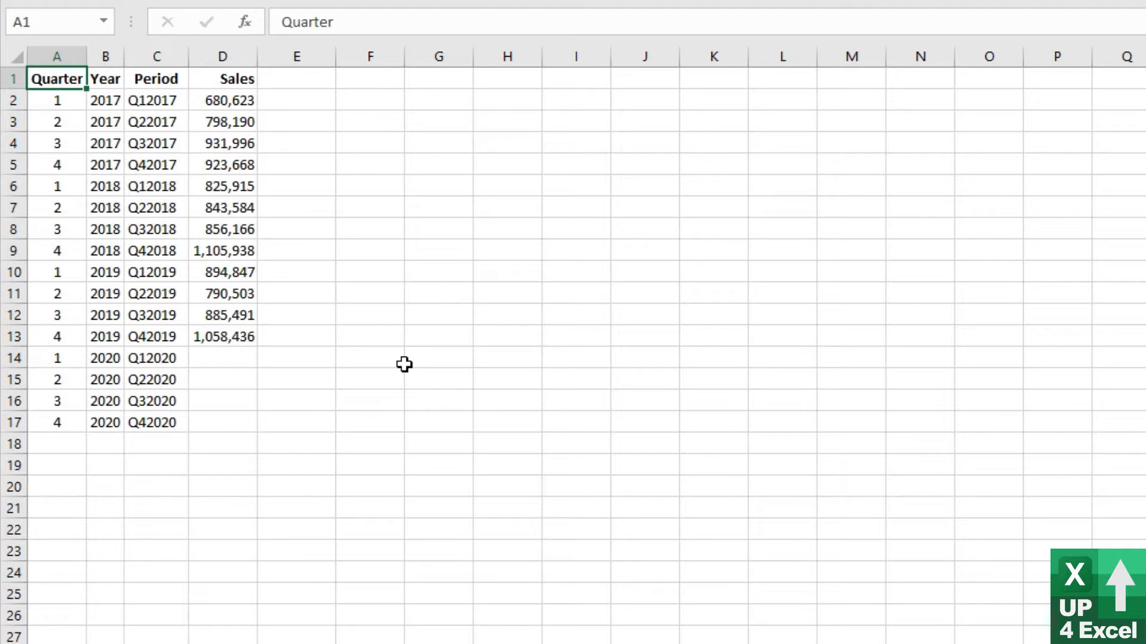
Select the Period and Sales range C1:D13 covering the 2017–2019 quarters
left_click(156, 79)
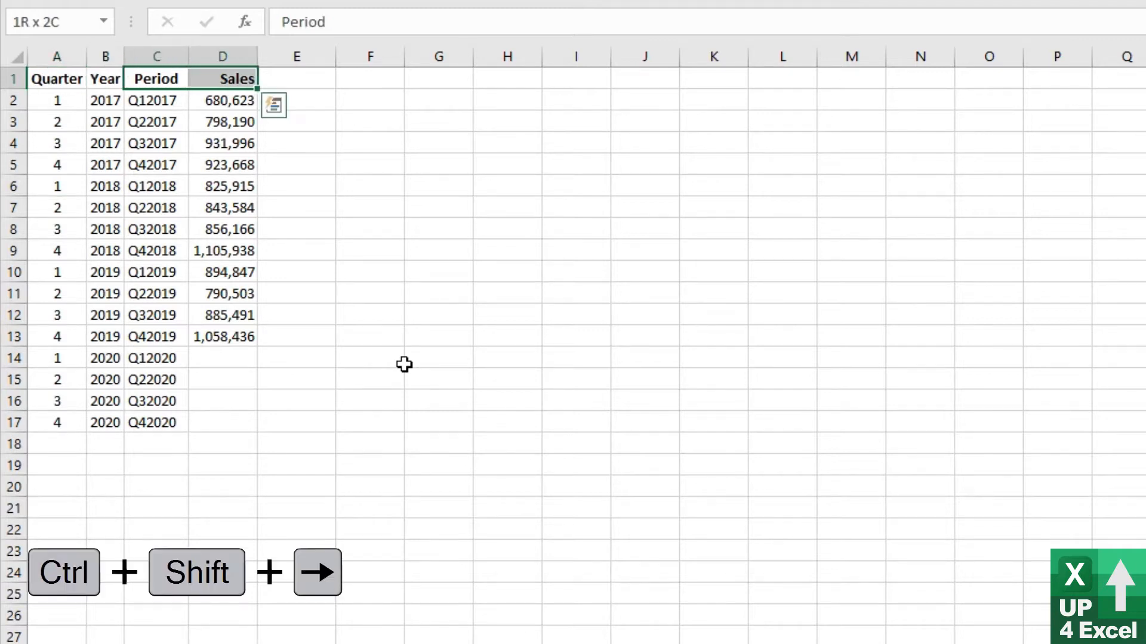
key("Ctrl+Shift+Down")
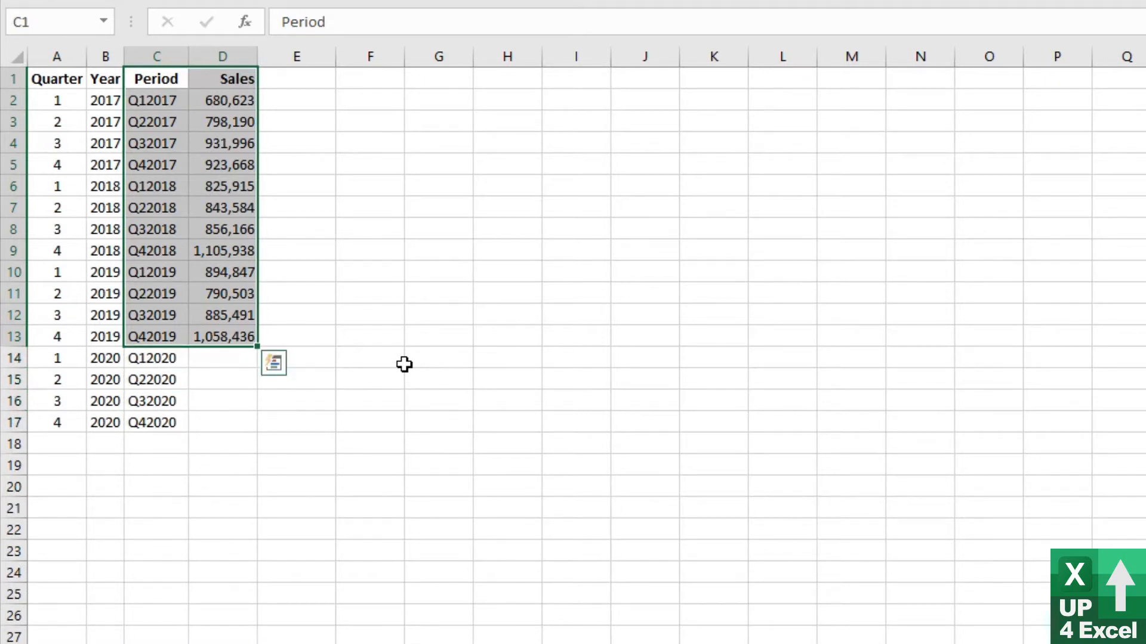
key("Alt+F1")
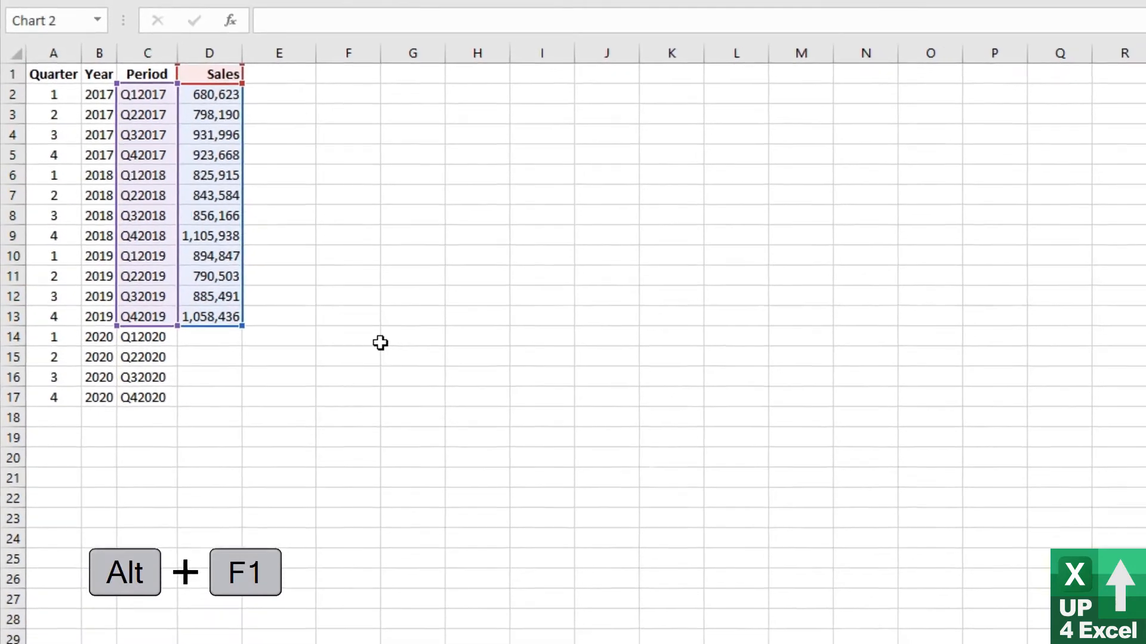
Insert the default column chart of quarterly Sales and drag it larger
key("Alt+F1")
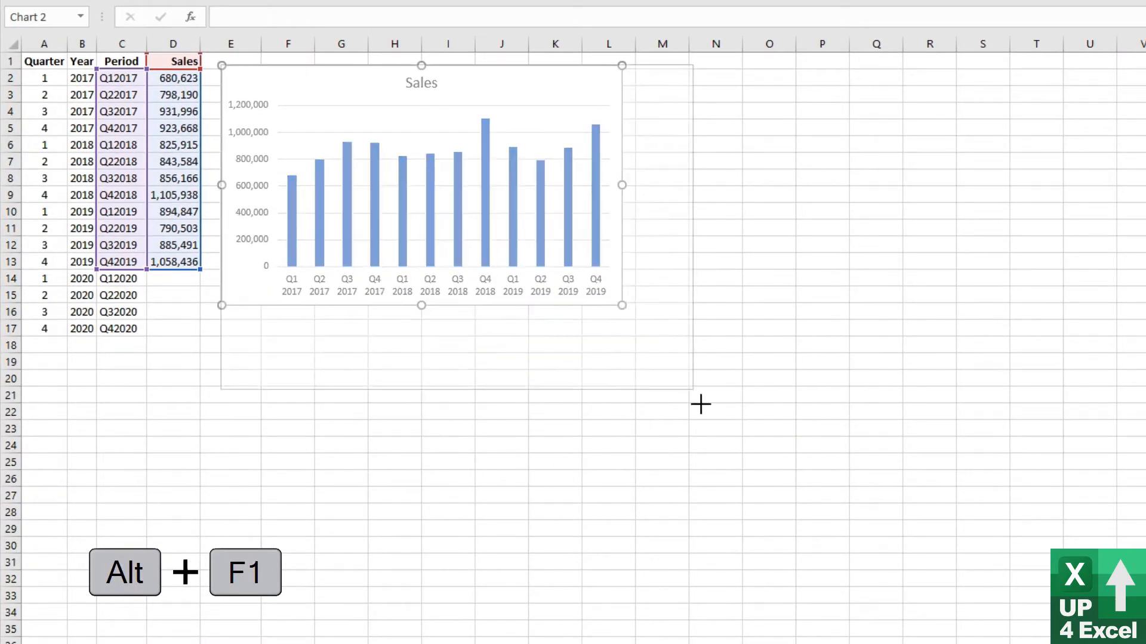
left_click_drag(622, 305, 744, 445)
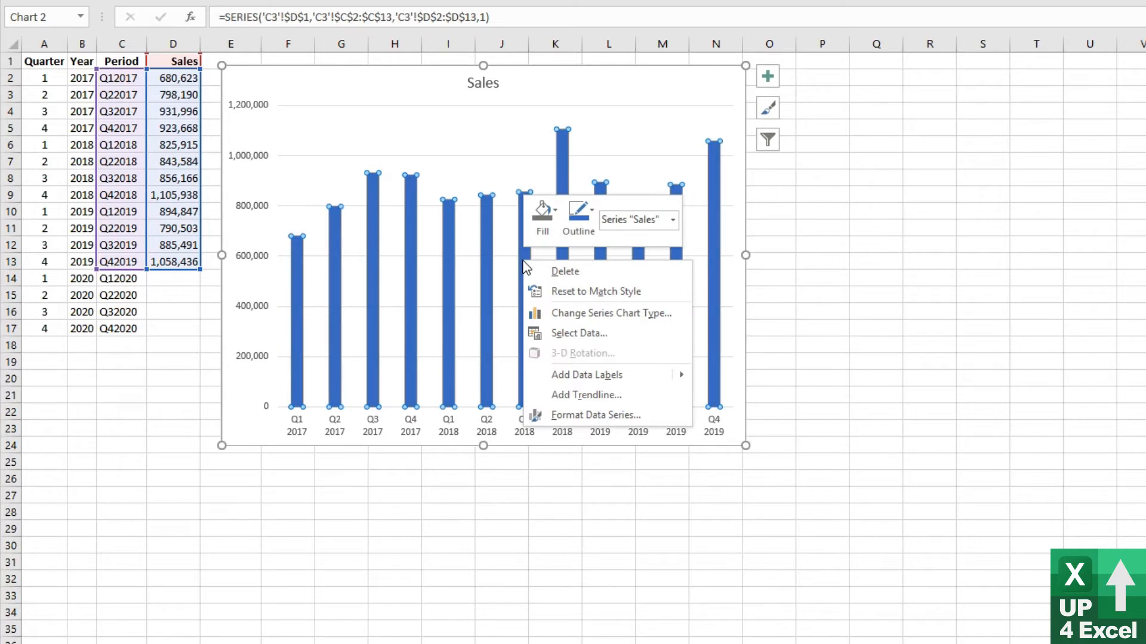
mouse_move(603, 395)
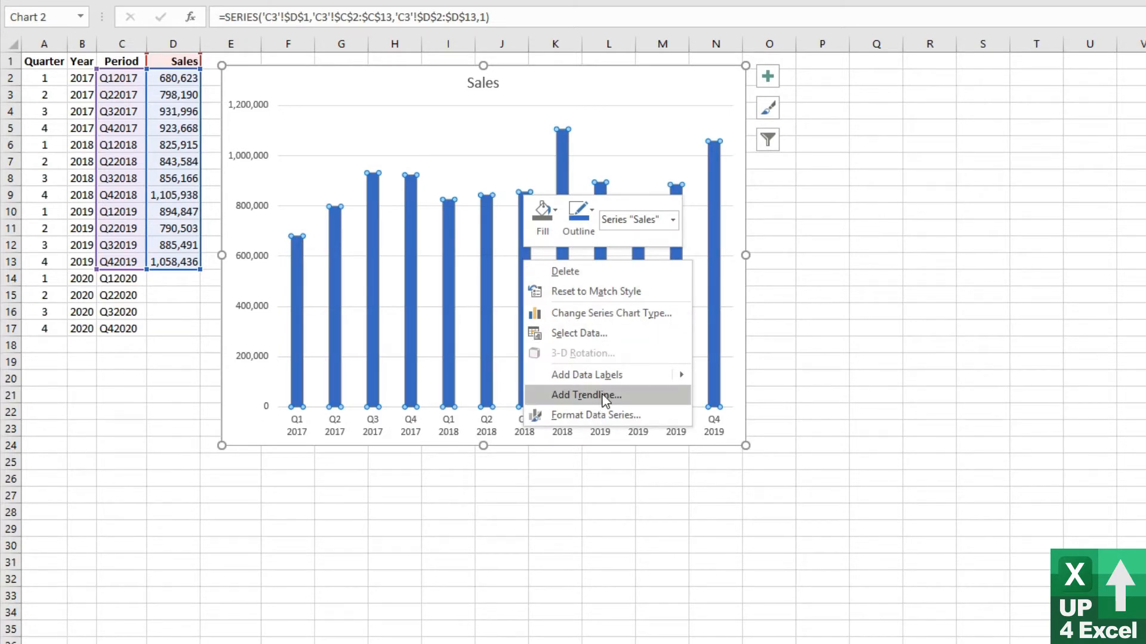
mouse_move(768, 76)
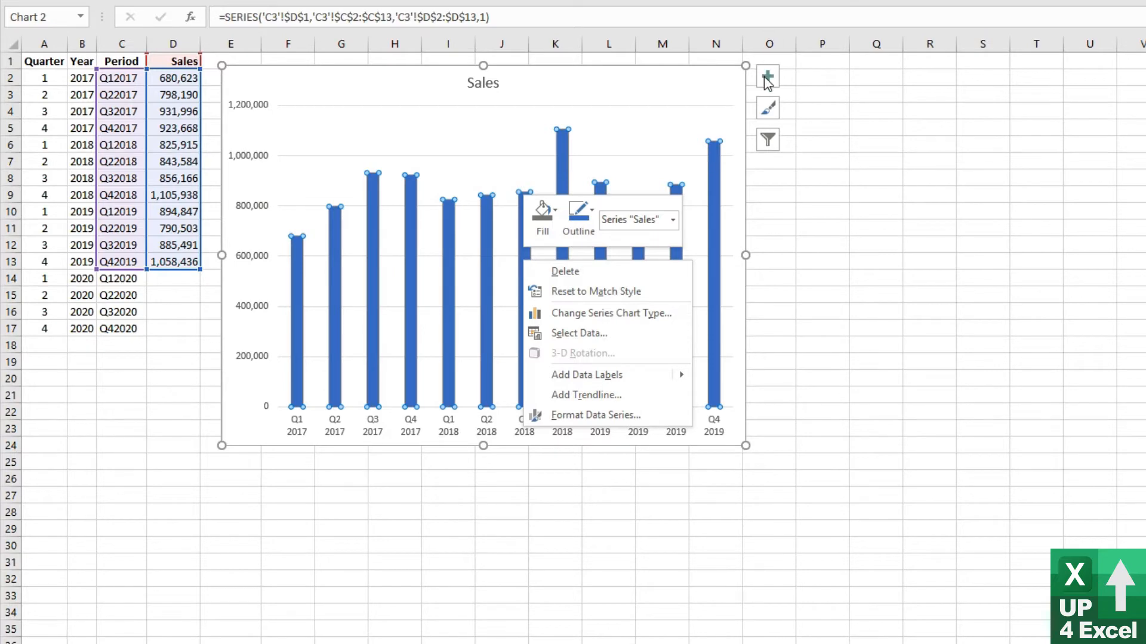
Add a linear trendline to the Sales chart via Add Chart Element
left_click(767, 76)
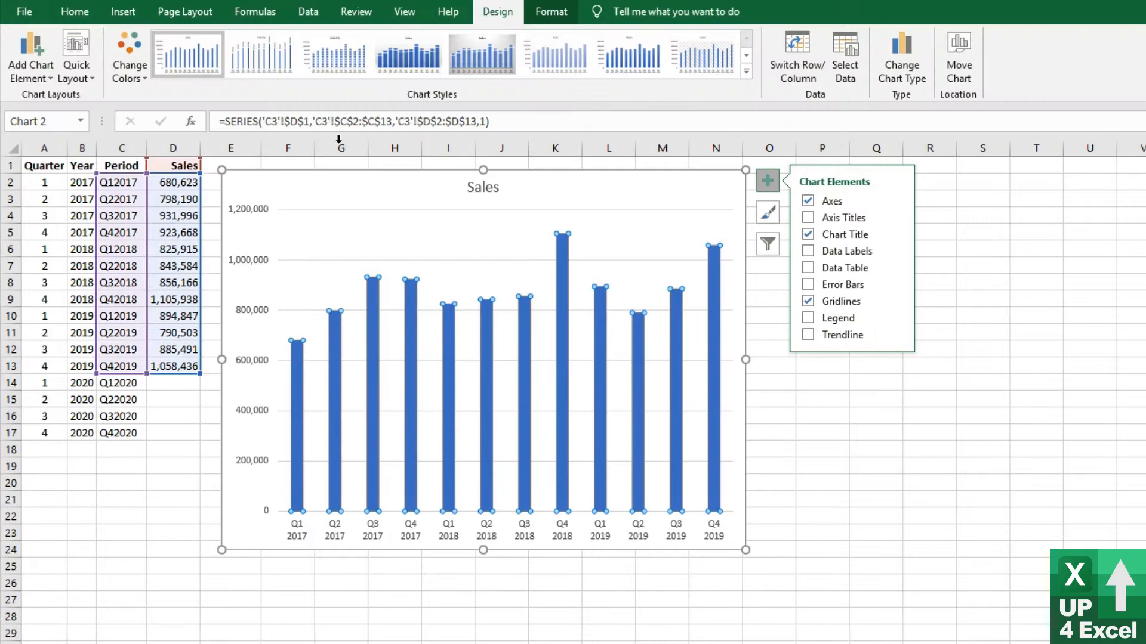
left_click(30, 56)
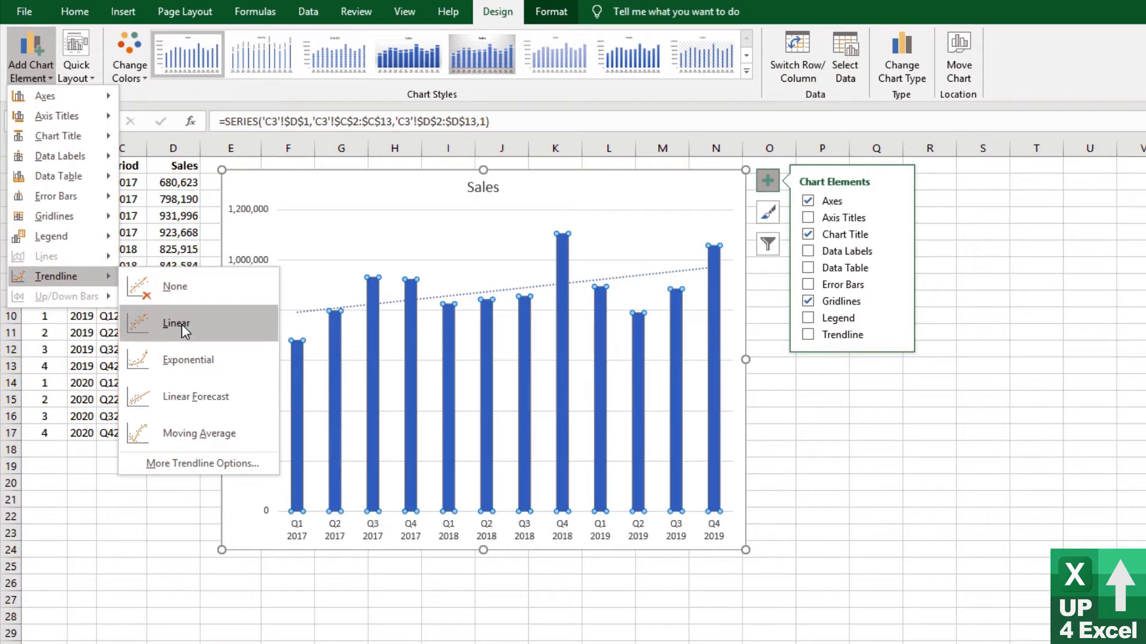
left_click(175, 324)
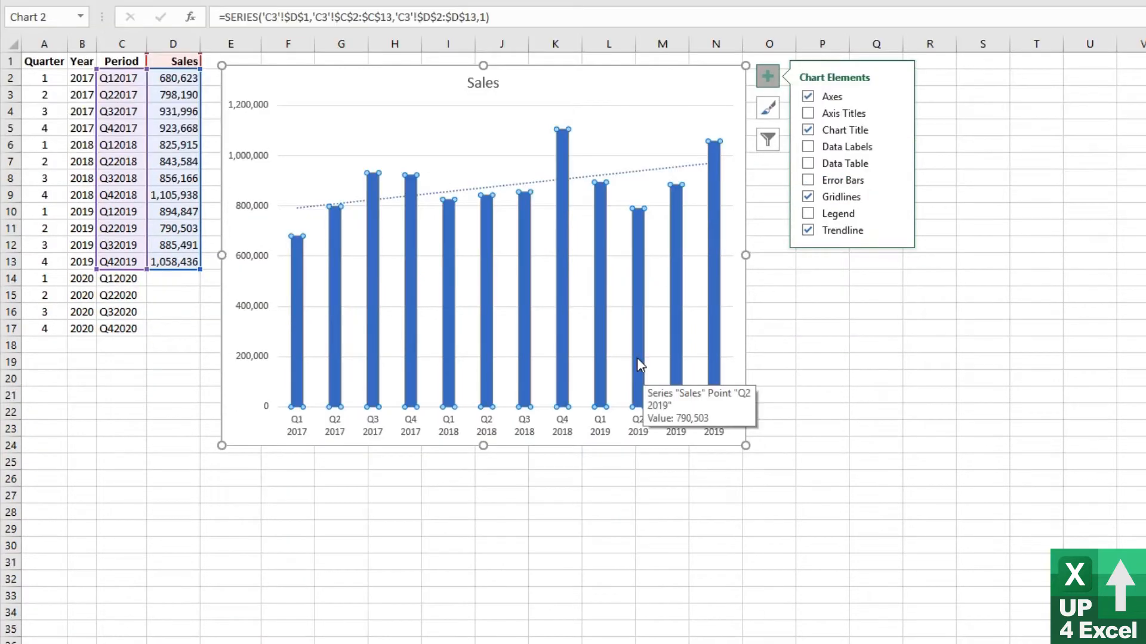
mouse_move(616, 181)
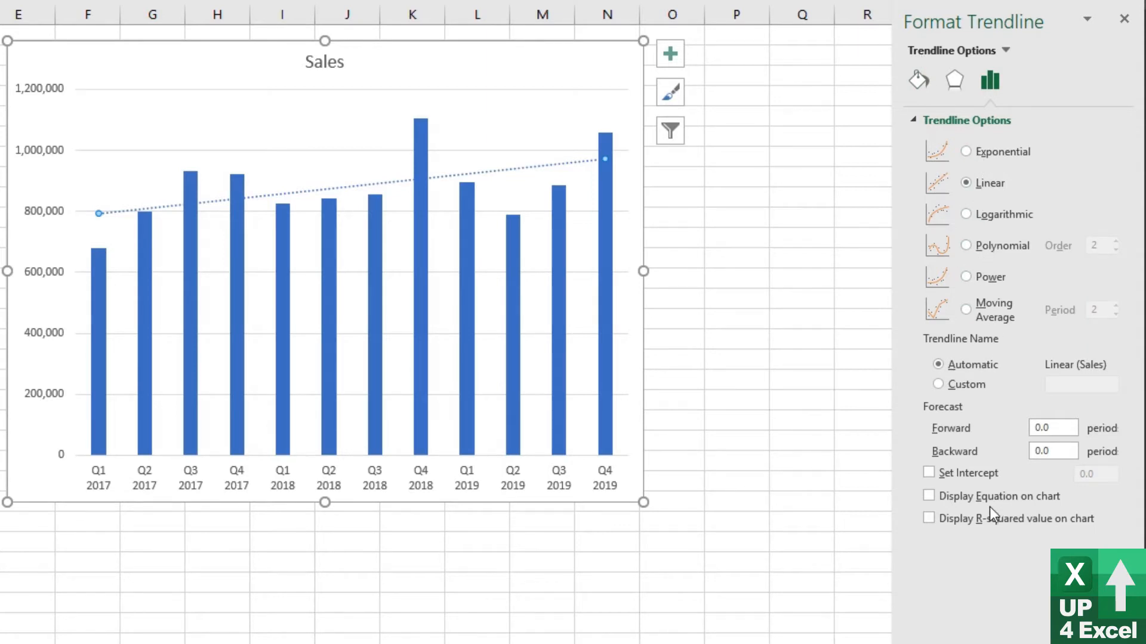
mouse_move(945, 411)
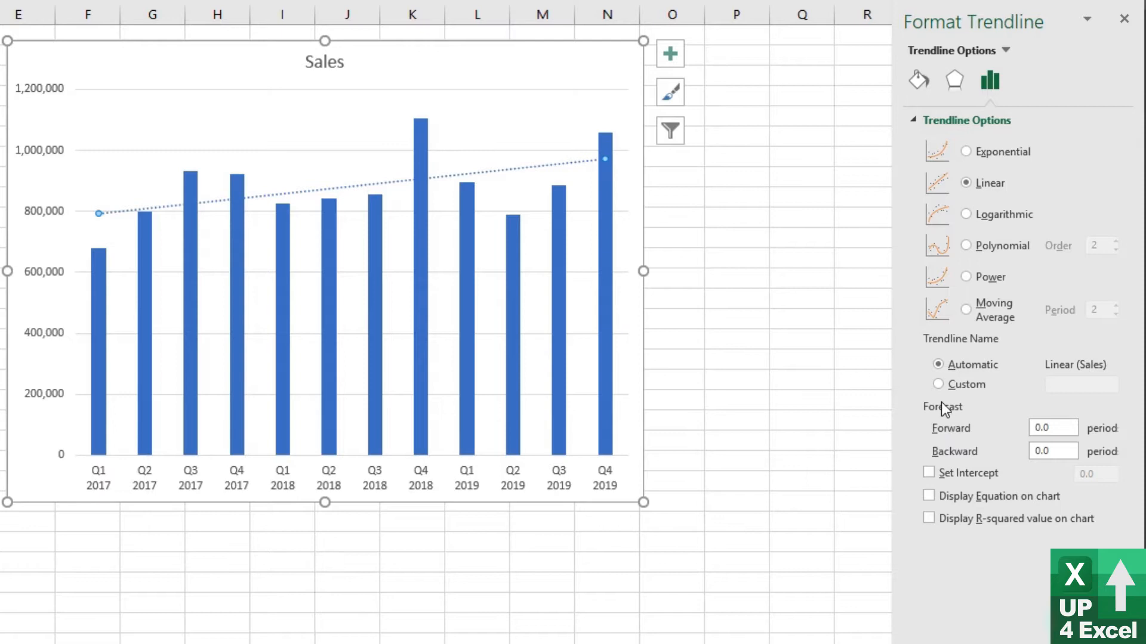
Set the trendline's Forecast Forward to 4 periods
left_click(1052, 427)
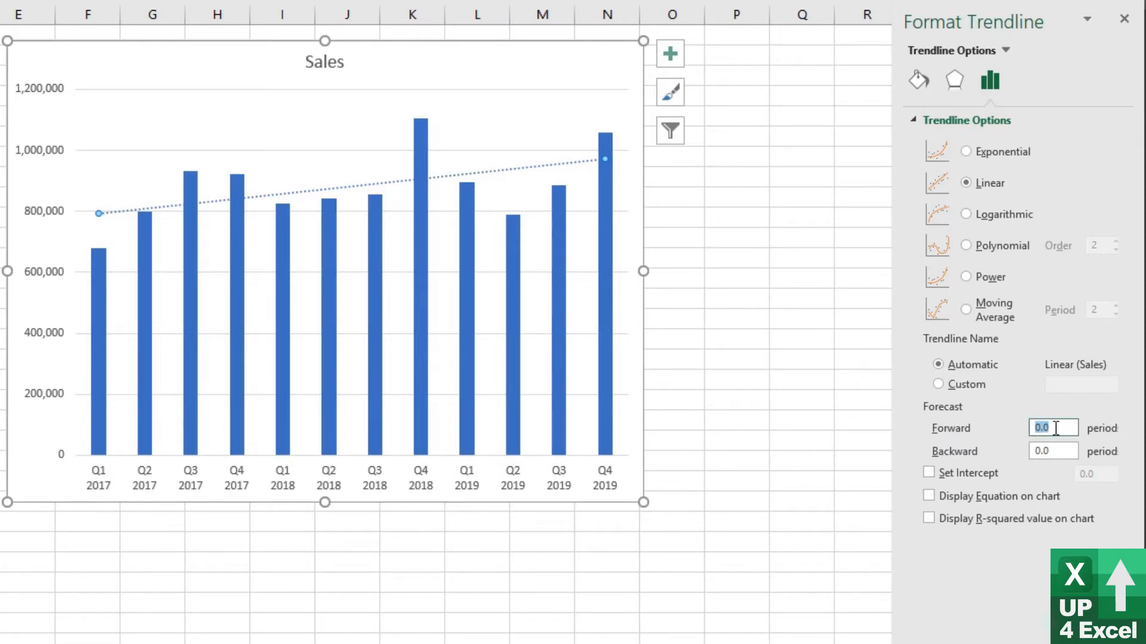
type("4")
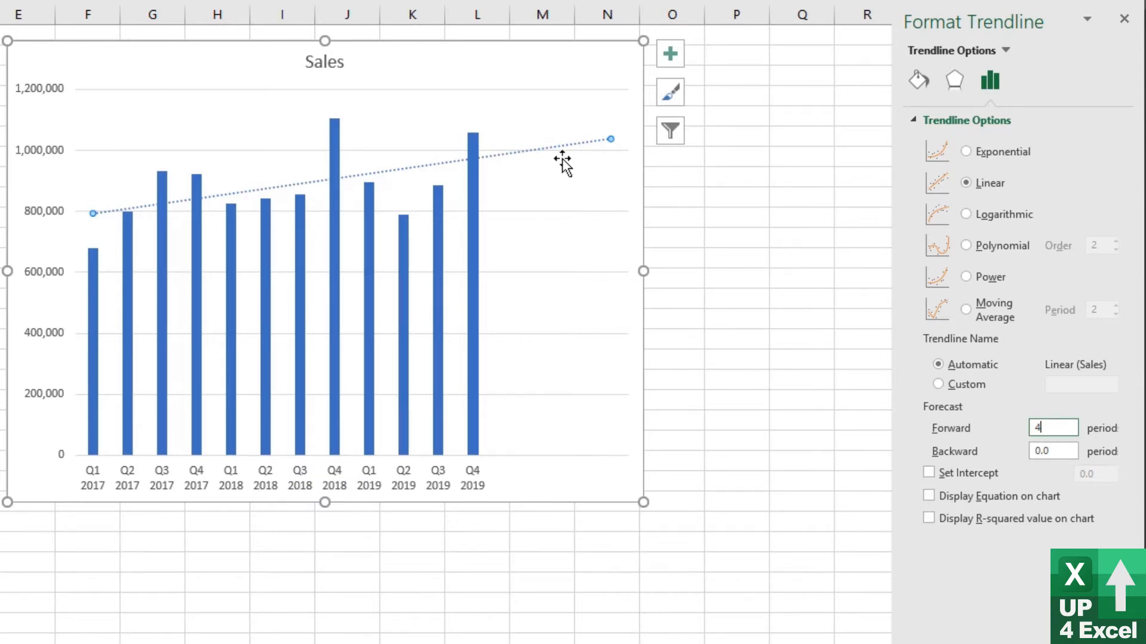
mouse_move(981, 173)
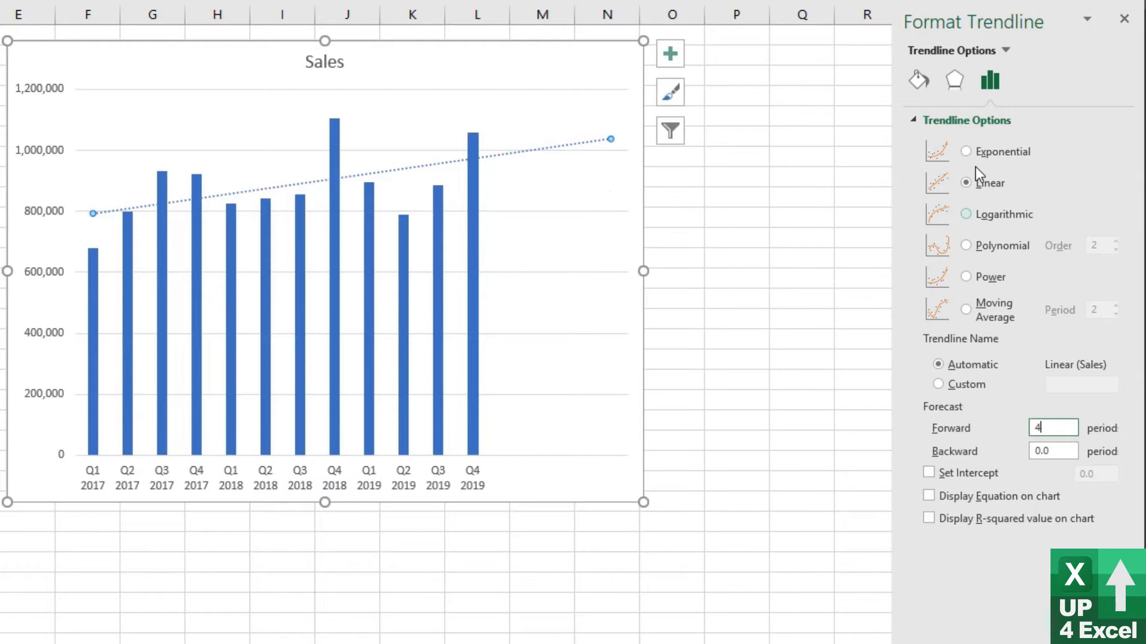
Cycle the trendline through exponential, linear and logarithmic, landing on polynomial
left_click(966, 151)
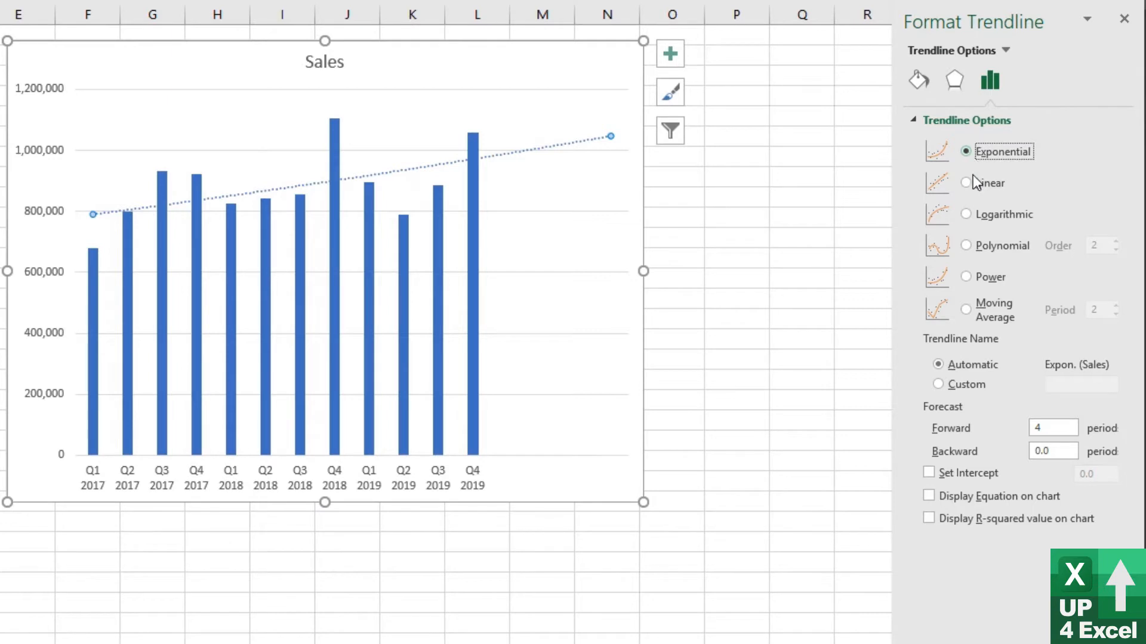
mouse_move(966, 186)
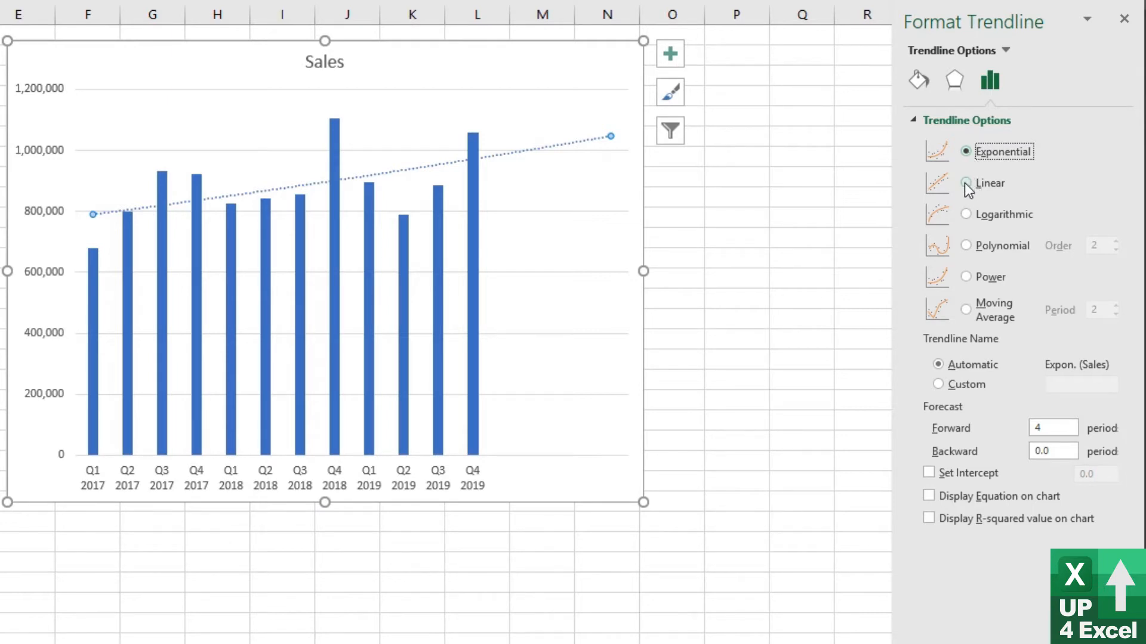
left_click(967, 184)
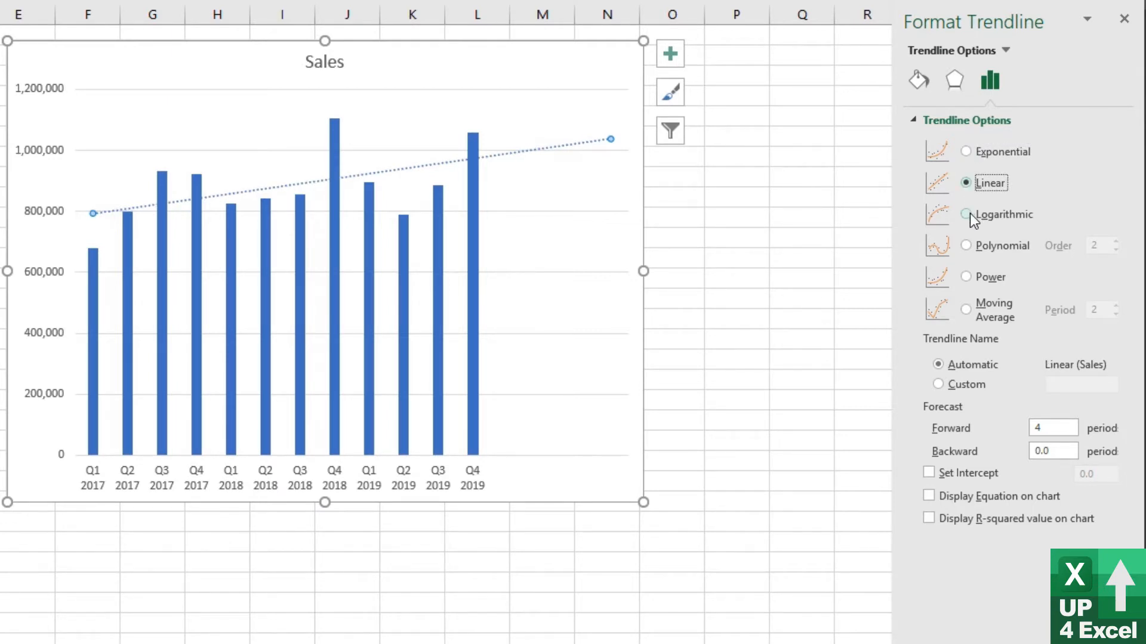
left_click(967, 215)
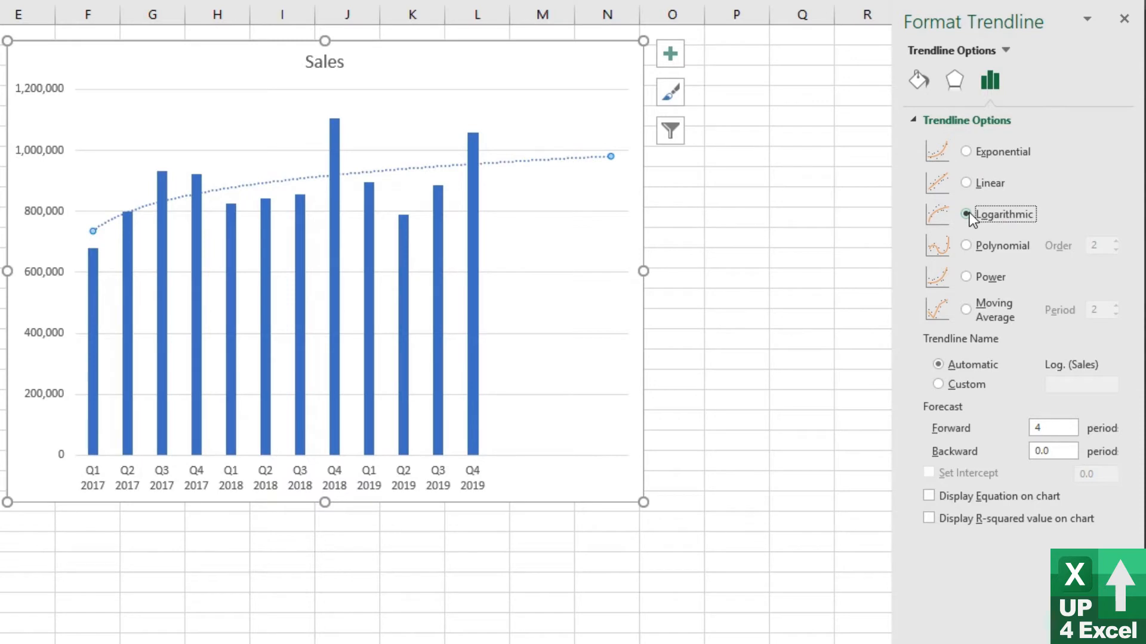
left_click(967, 245)
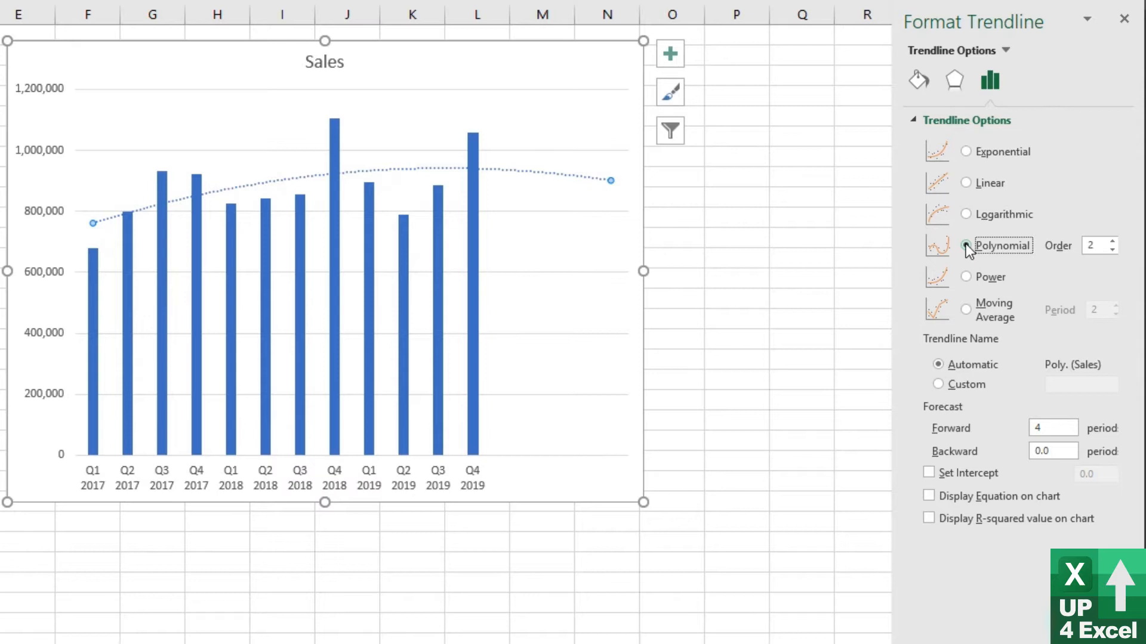
left_click(966, 246)
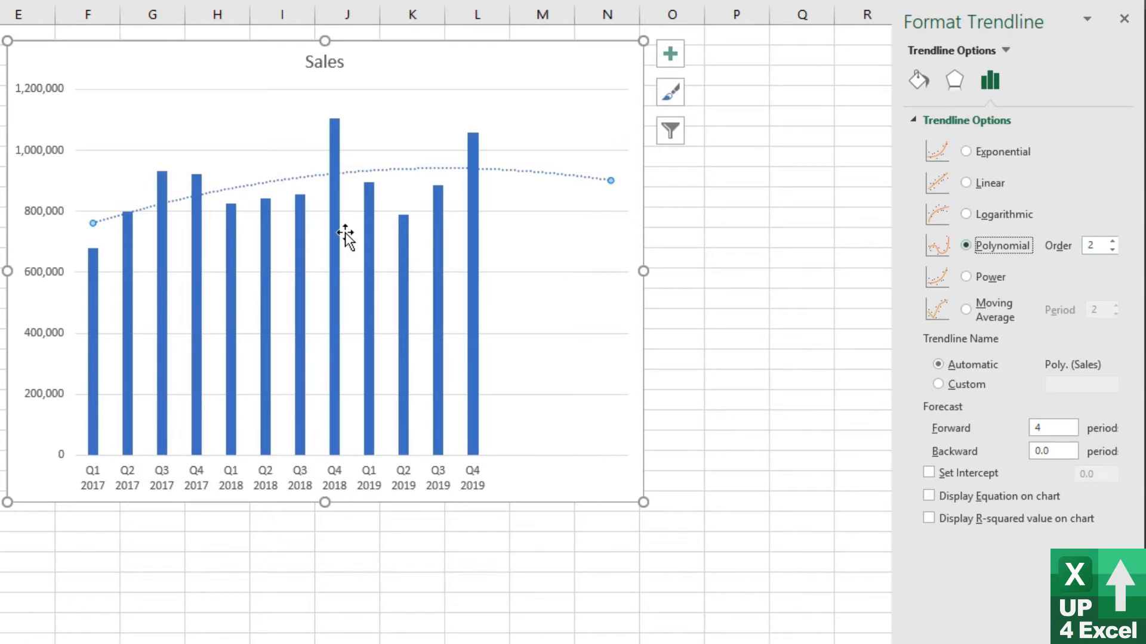
mouse_move(1112, 241)
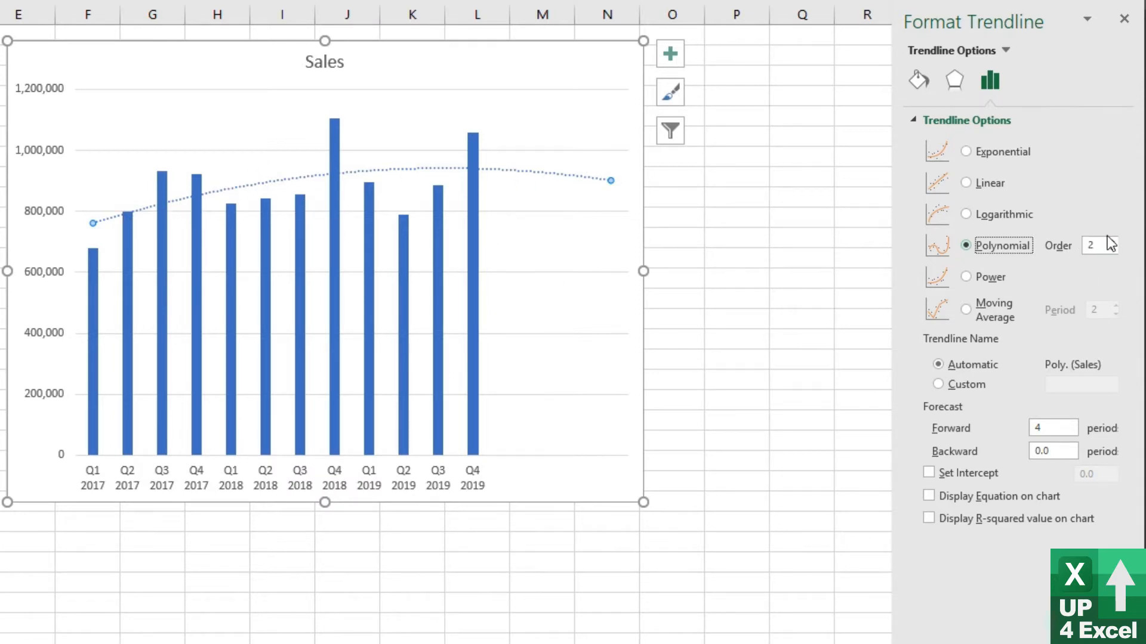
Raise the polynomial order to 3 and 4, then lower it back toward 2
left_click(1114, 241)
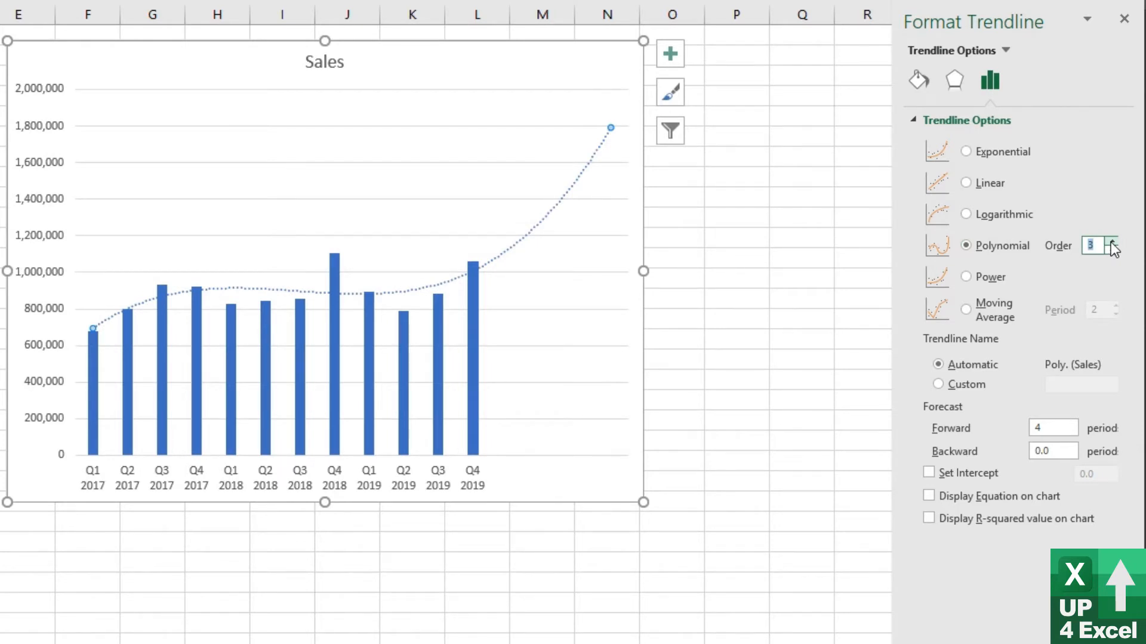
left_click(1105, 242)
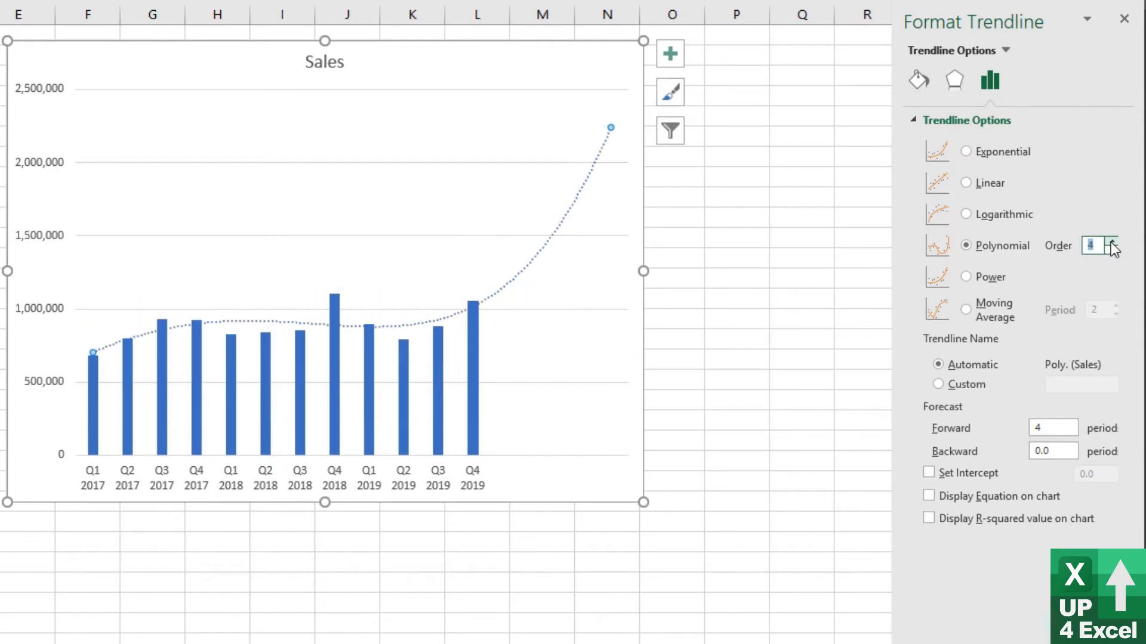
left_click(1110, 253)
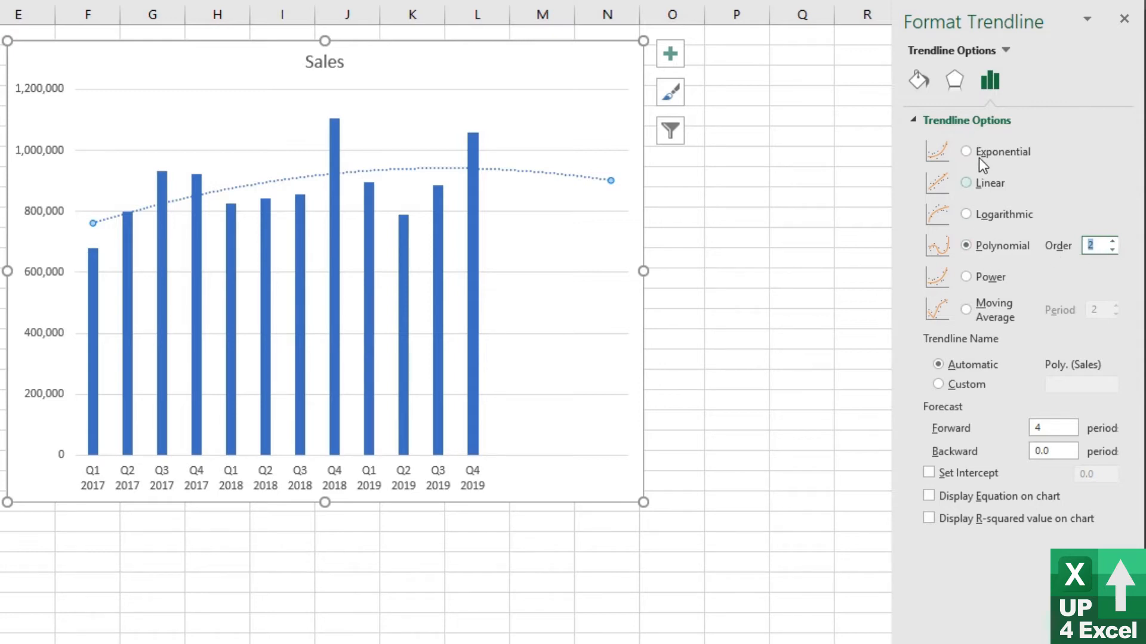
Cycle through linear, exponential, logarithmic and power fits, ending on a two-period moving average
left_click(966, 183)
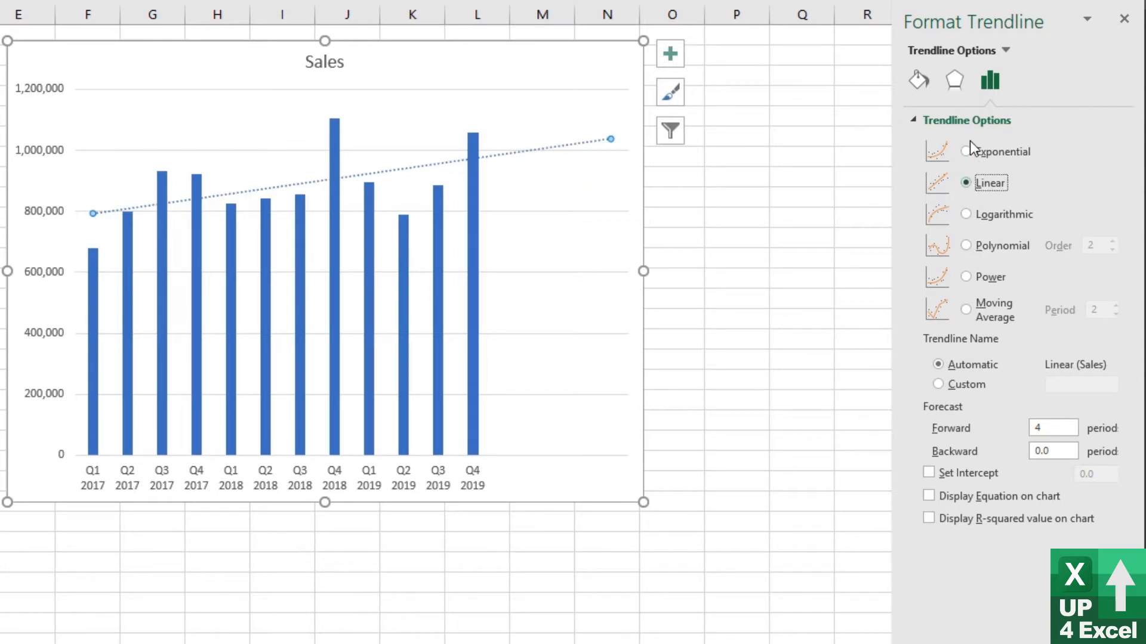
left_click(966, 151)
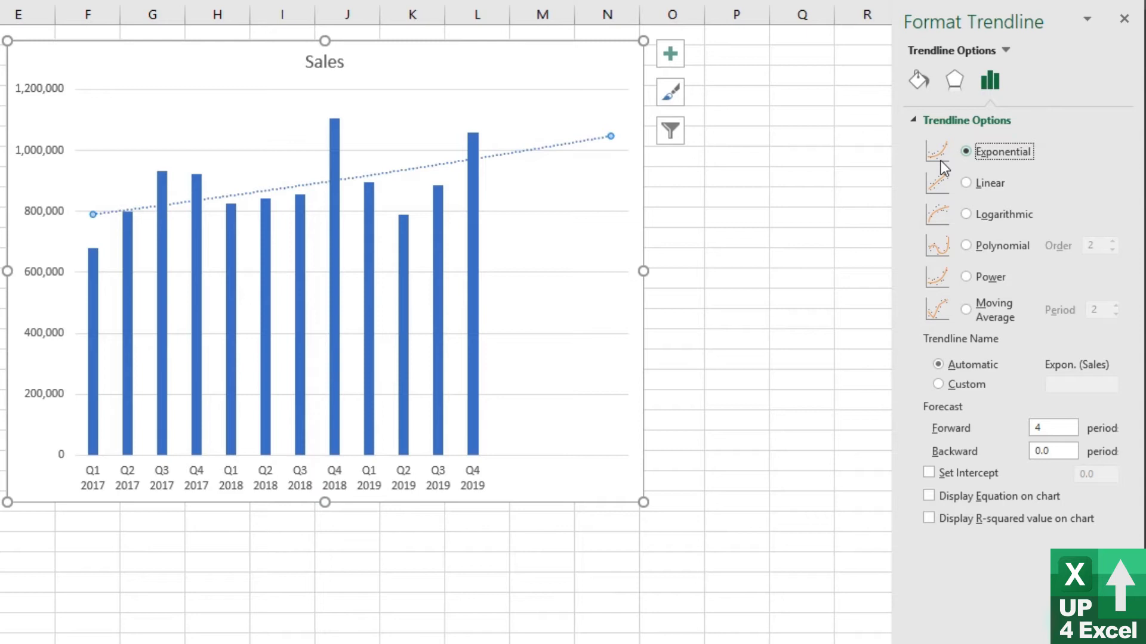
left_click(966, 215)
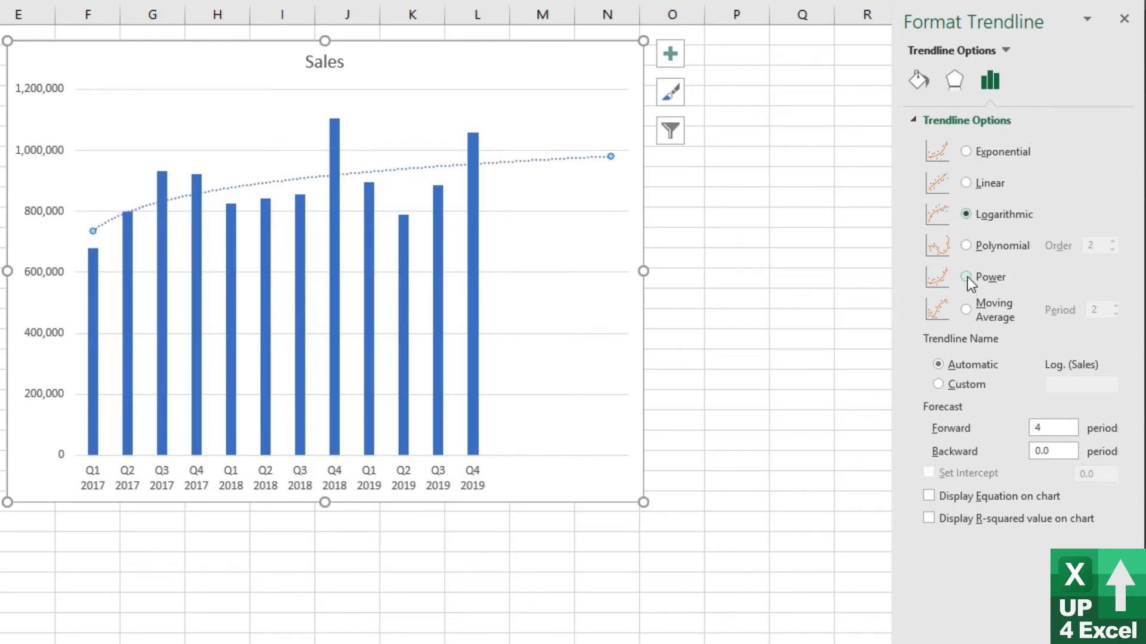
left_click(966, 276)
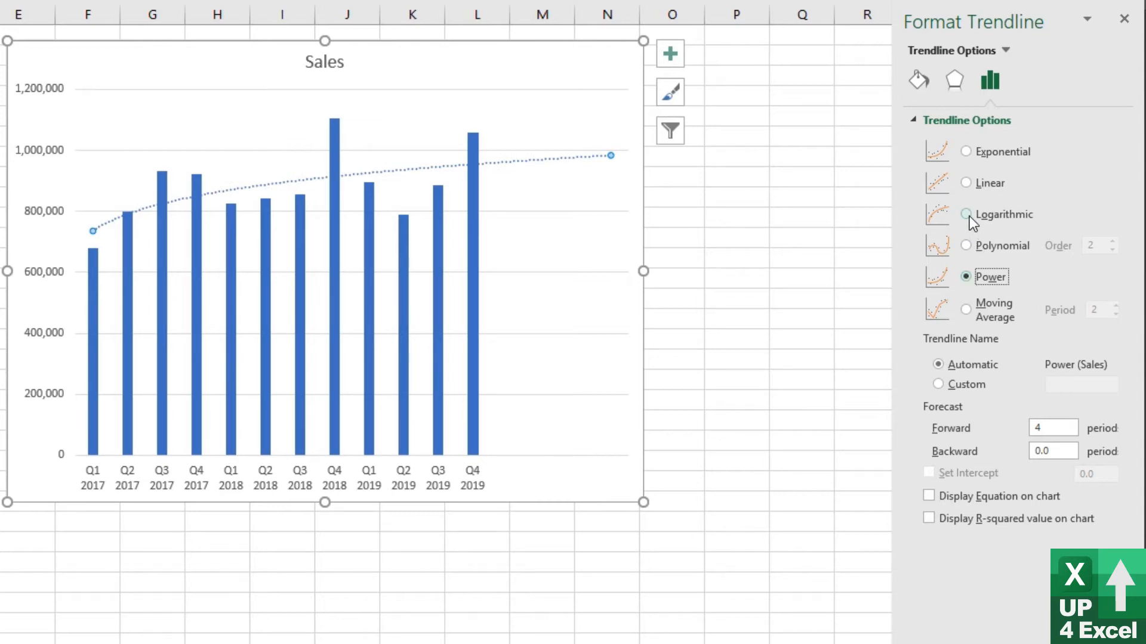
left_click(965, 214)
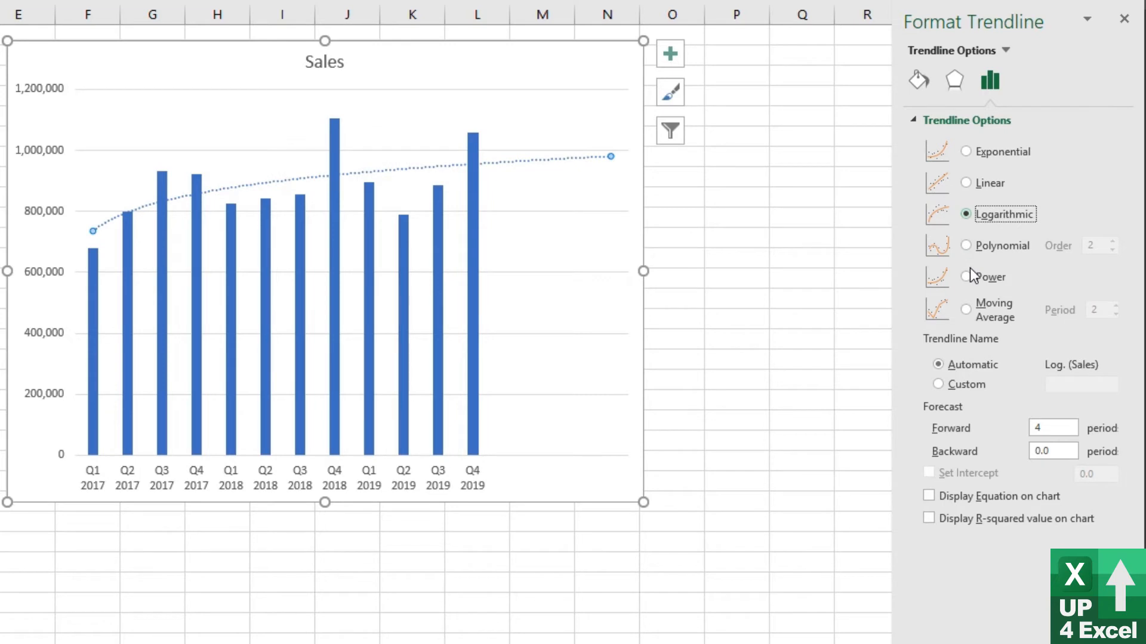
left_click(966, 277)
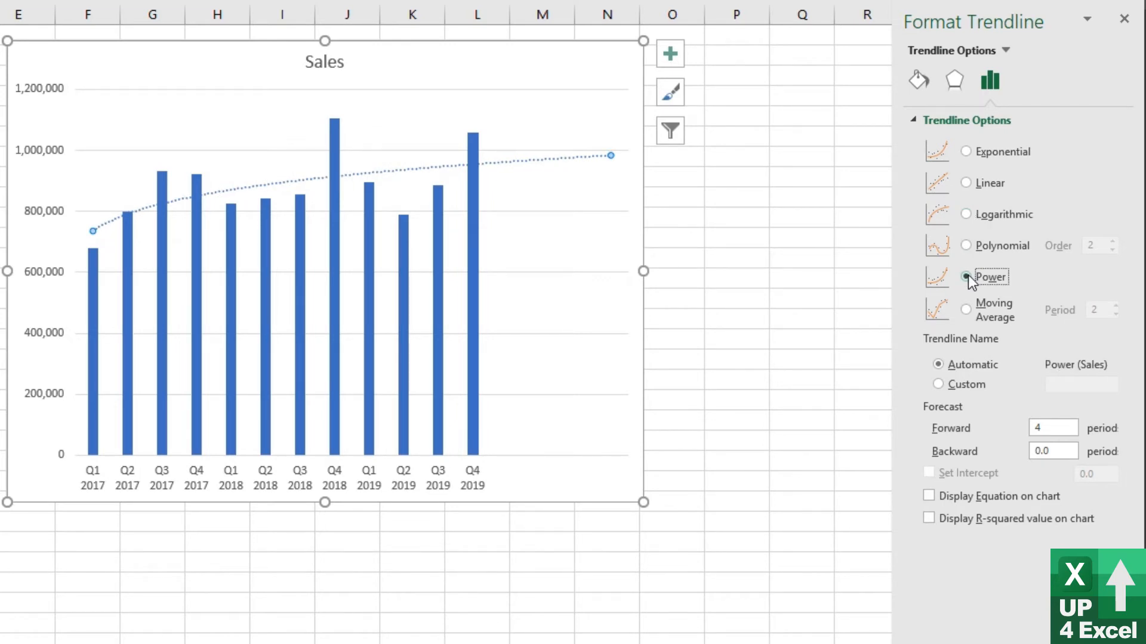
left_click(965, 310)
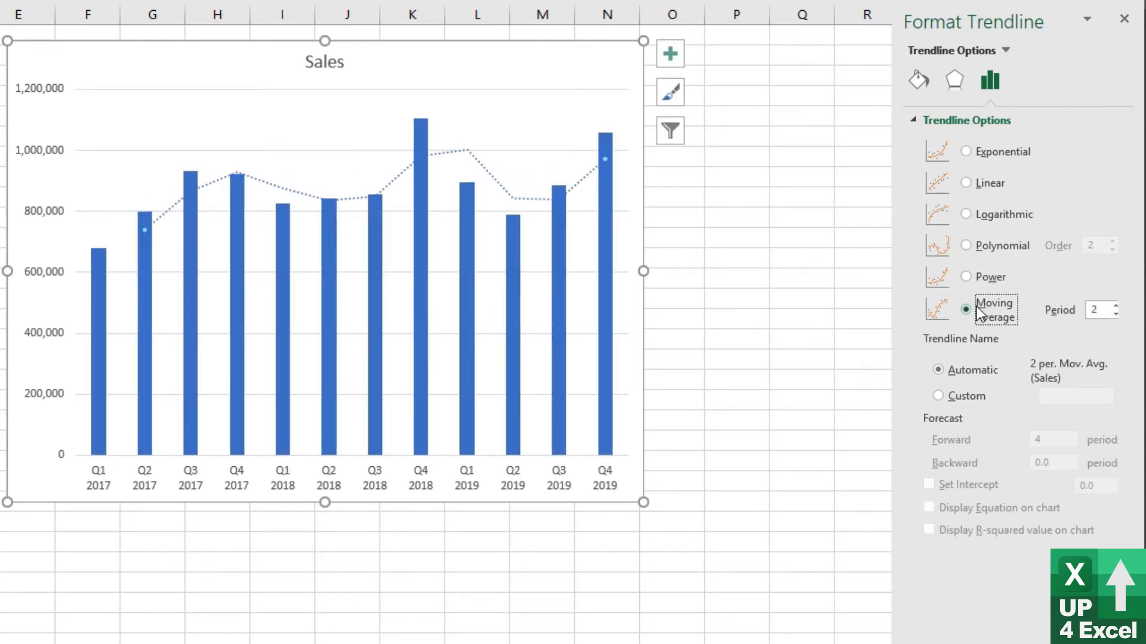
Raise the moving-average period from 2 to 4
left_click(1096, 310)
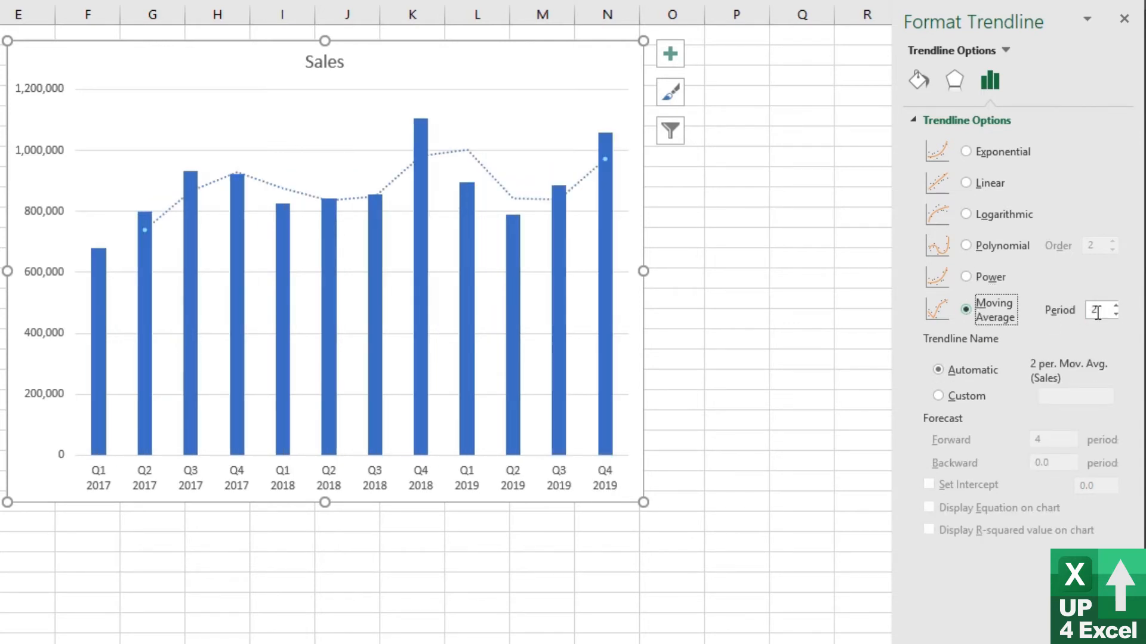
left_click(1113, 305)
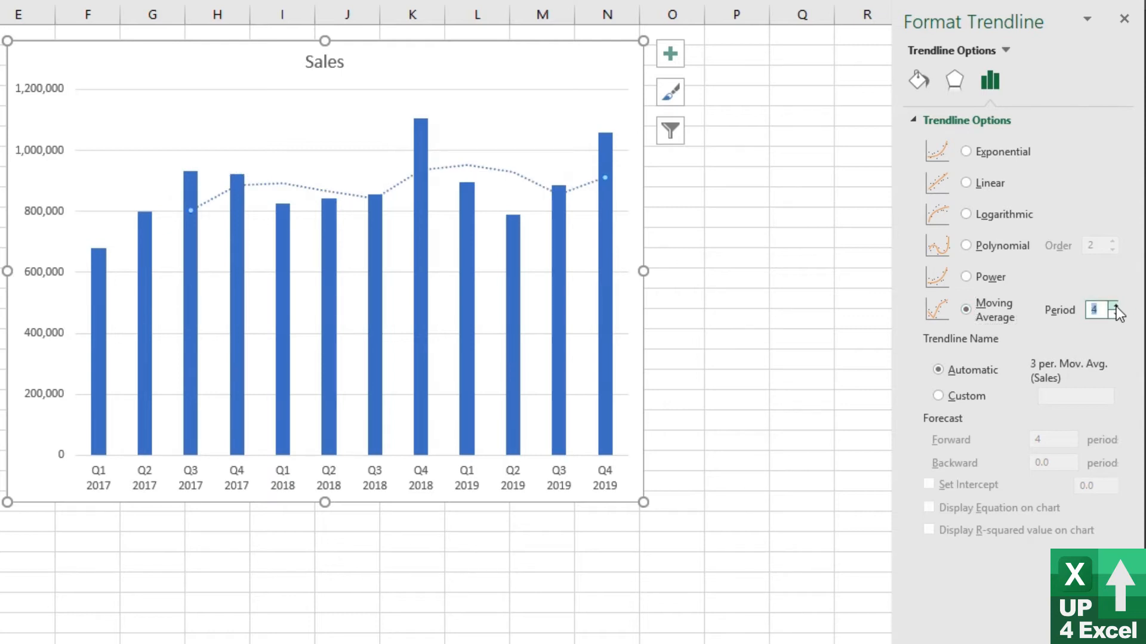
left_click(1115, 305)
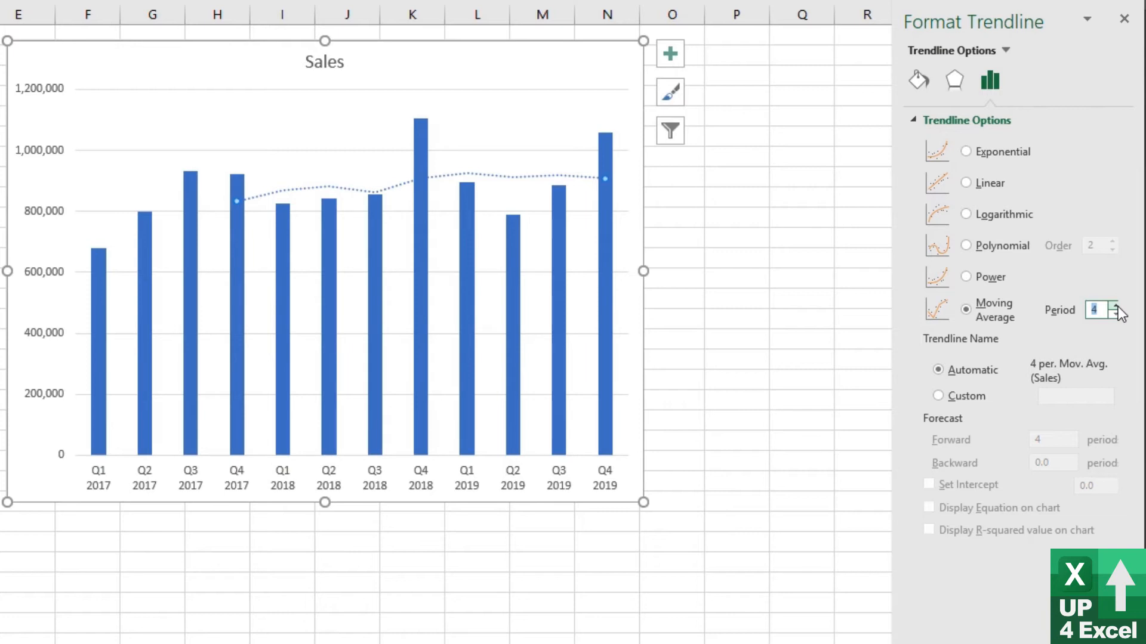
mouse_move(921, 332)
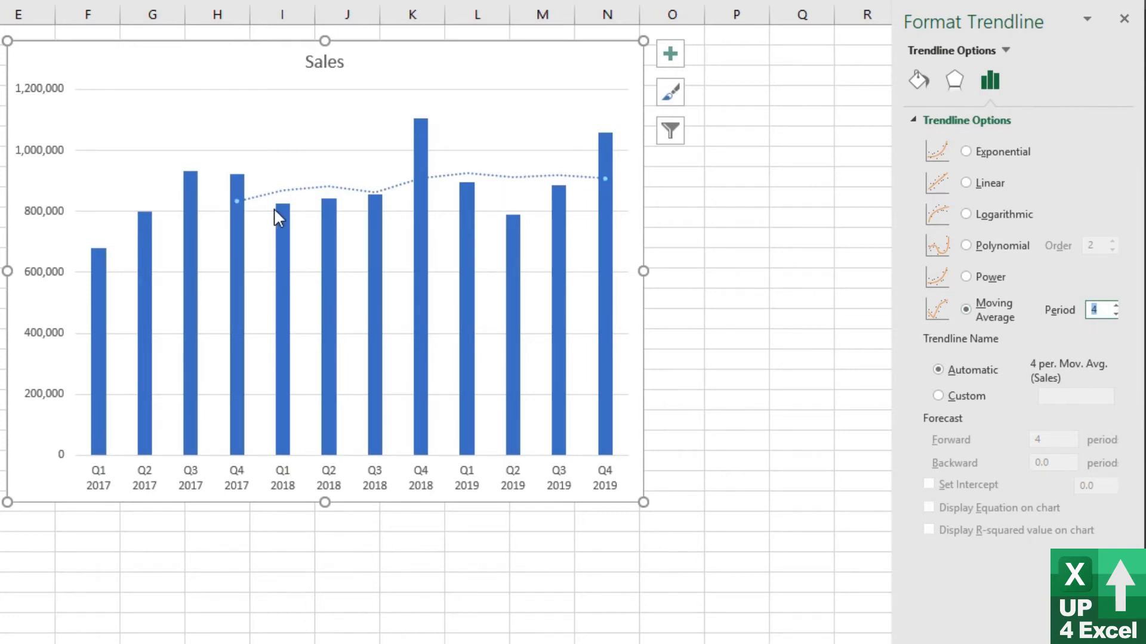
mouse_move(1076, 297)
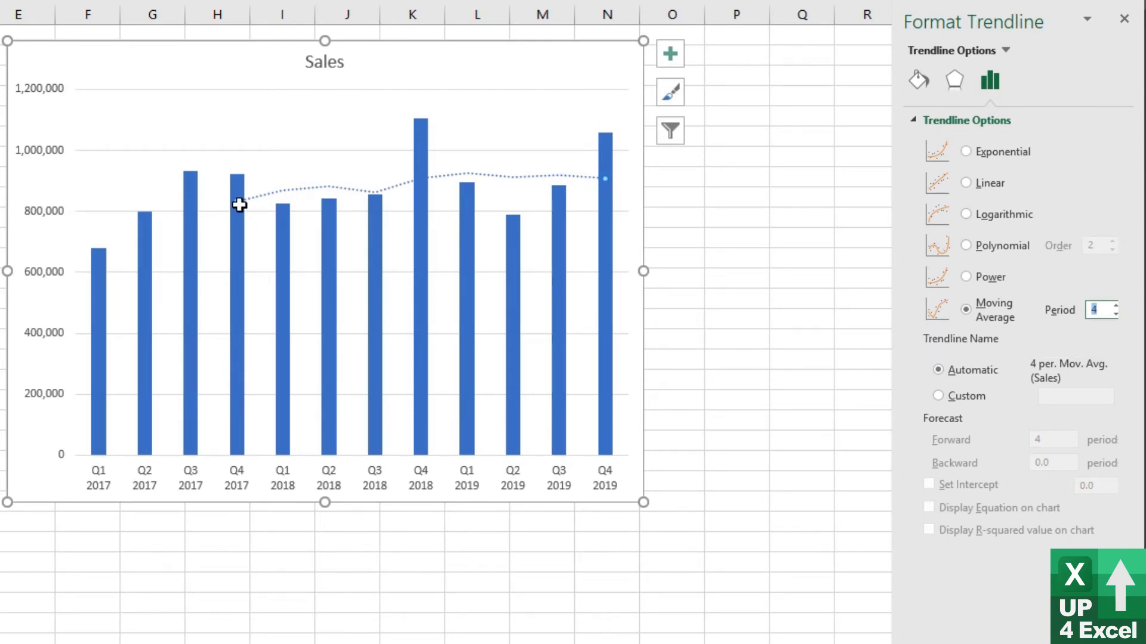
mouse_move(91, 264)
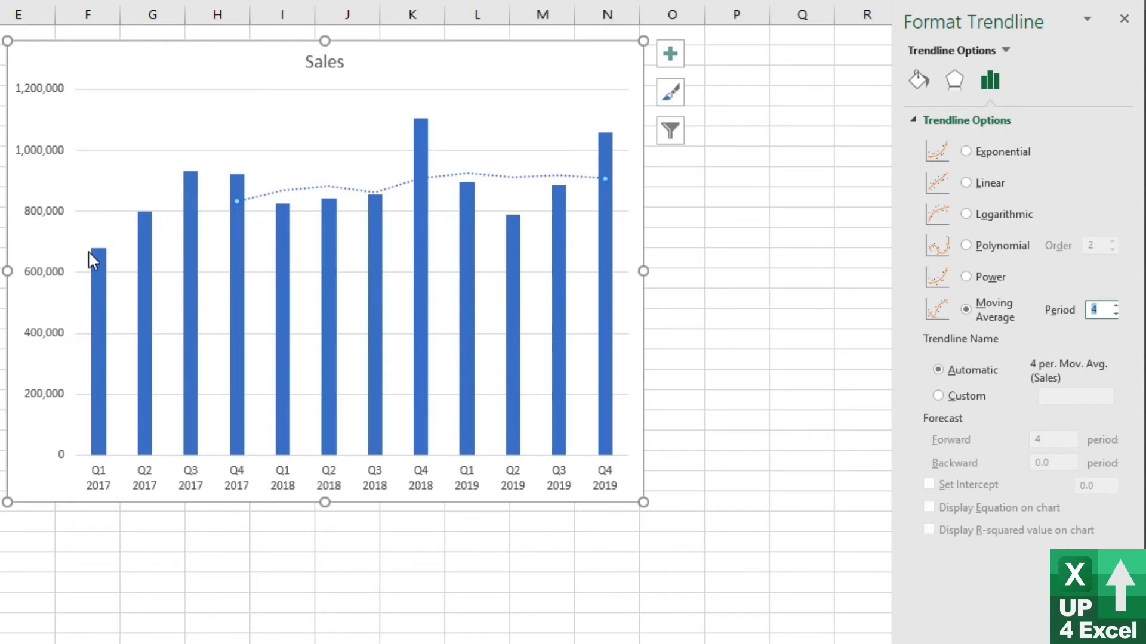
mouse_move(286, 260)
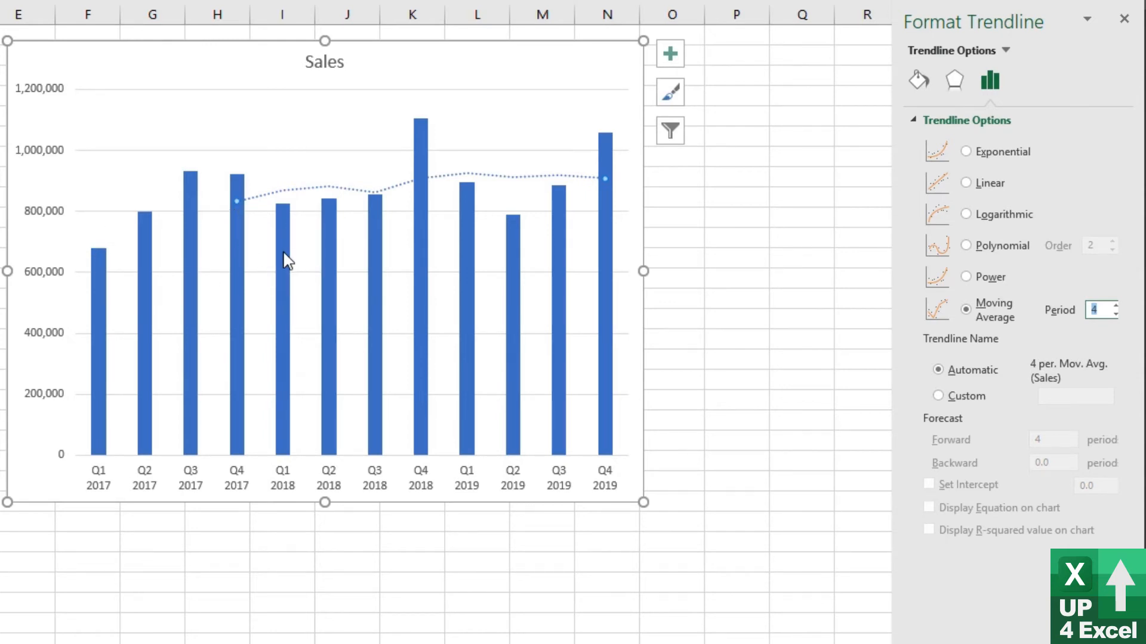
mouse_move(394, 203)
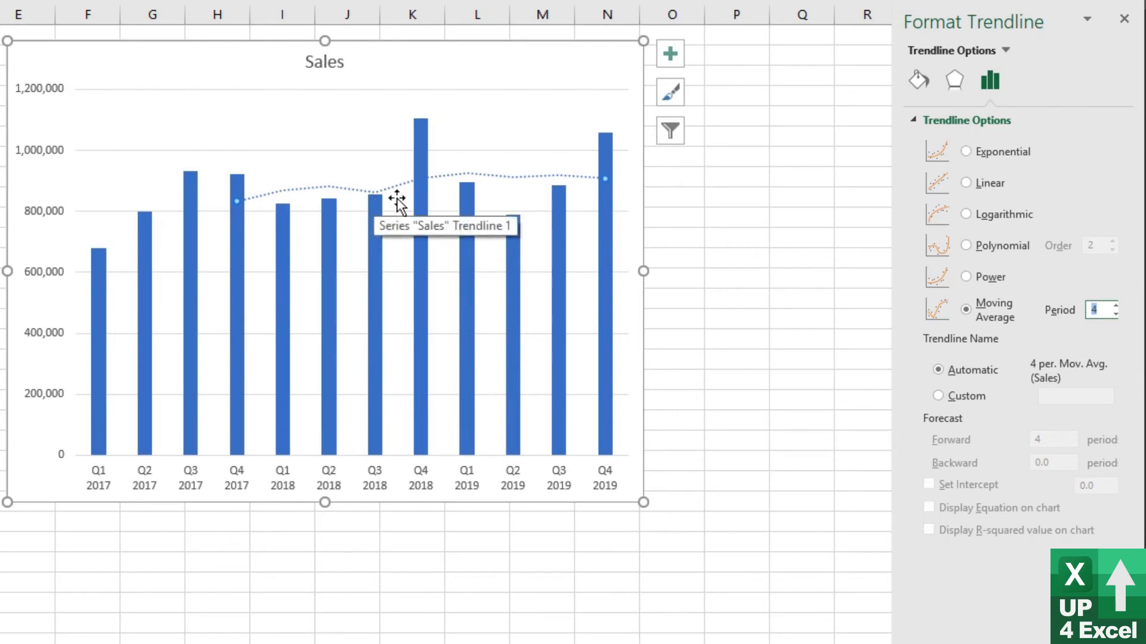
mouse_move(428, 189)
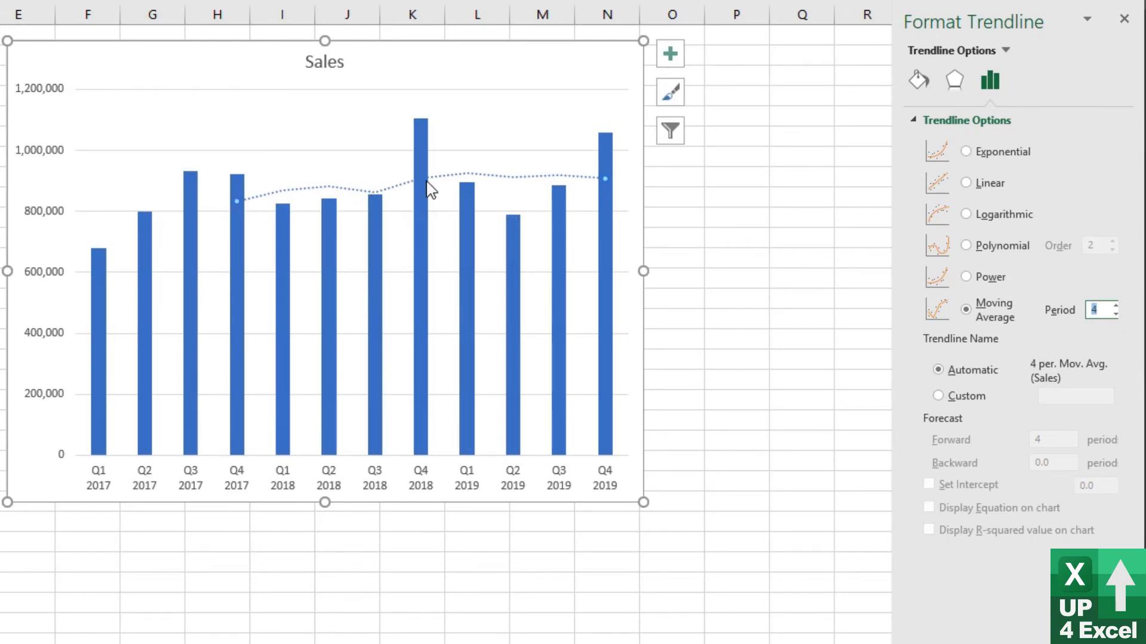
mouse_move(517, 159)
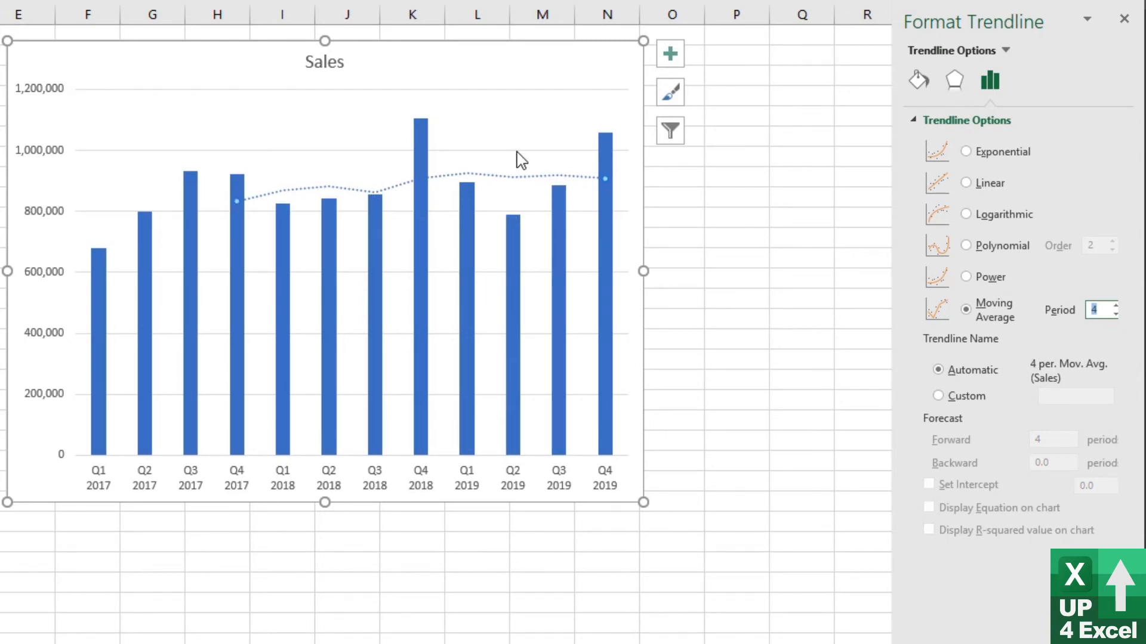
mouse_move(534, 189)
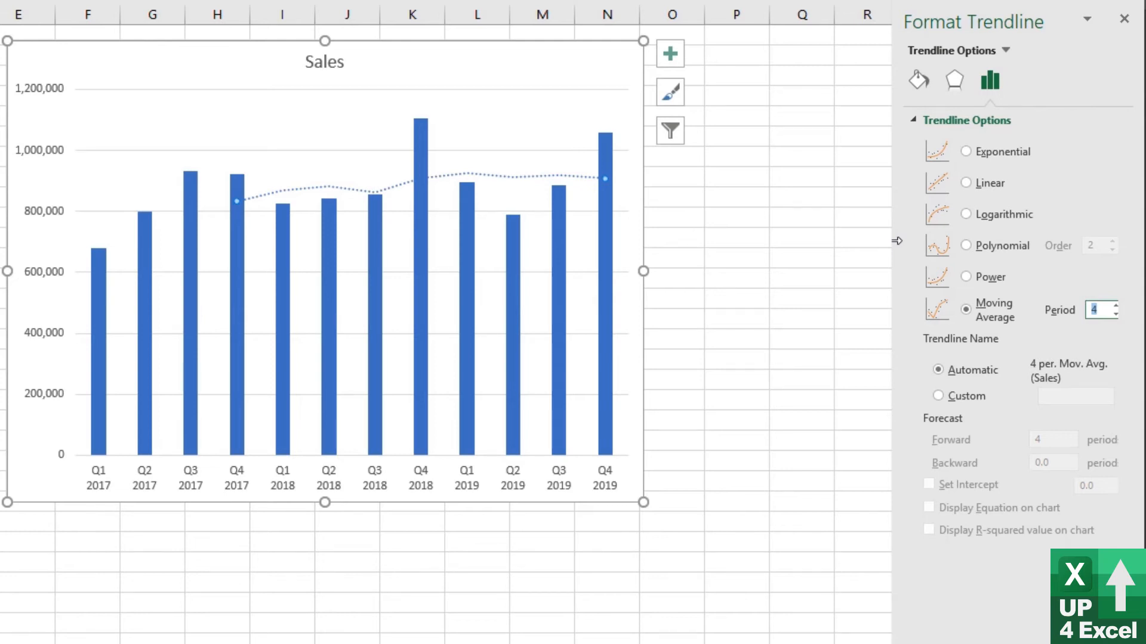
Switch to a power fit, try forecast 12 and logarithmic, then return to power forecasting 4 periods
left_click(965, 277)
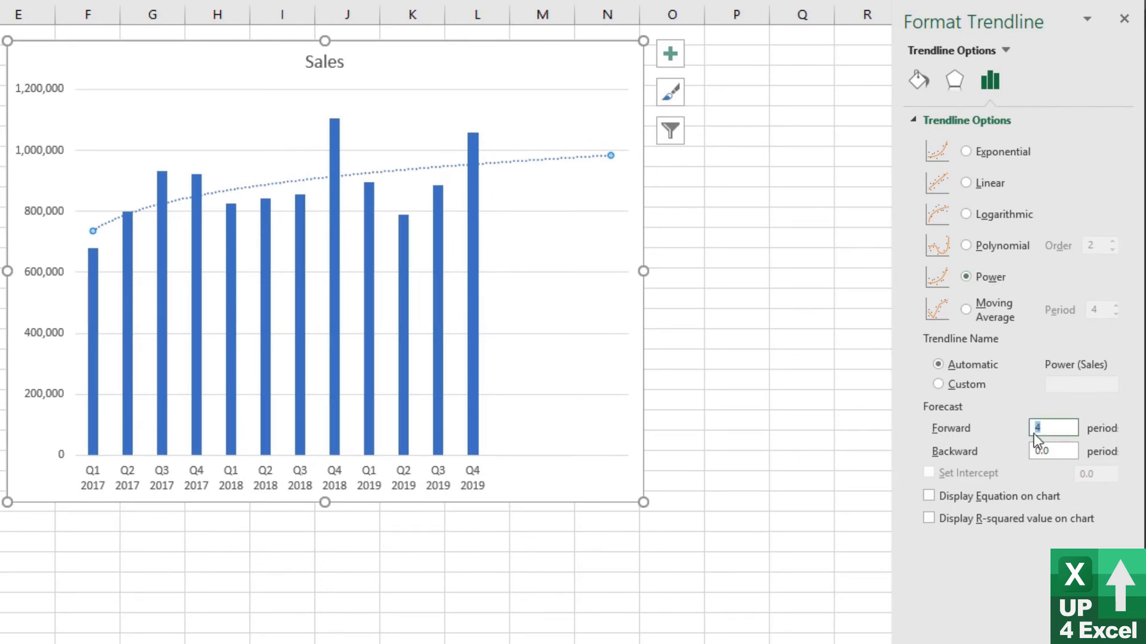
type("12")
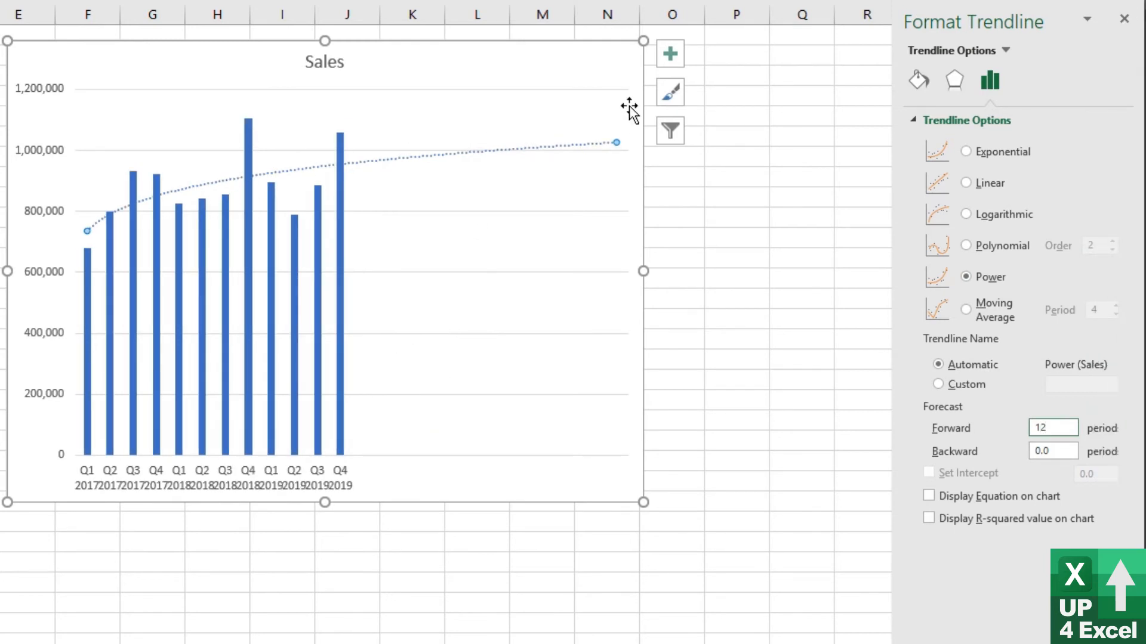
mouse_move(555, 176)
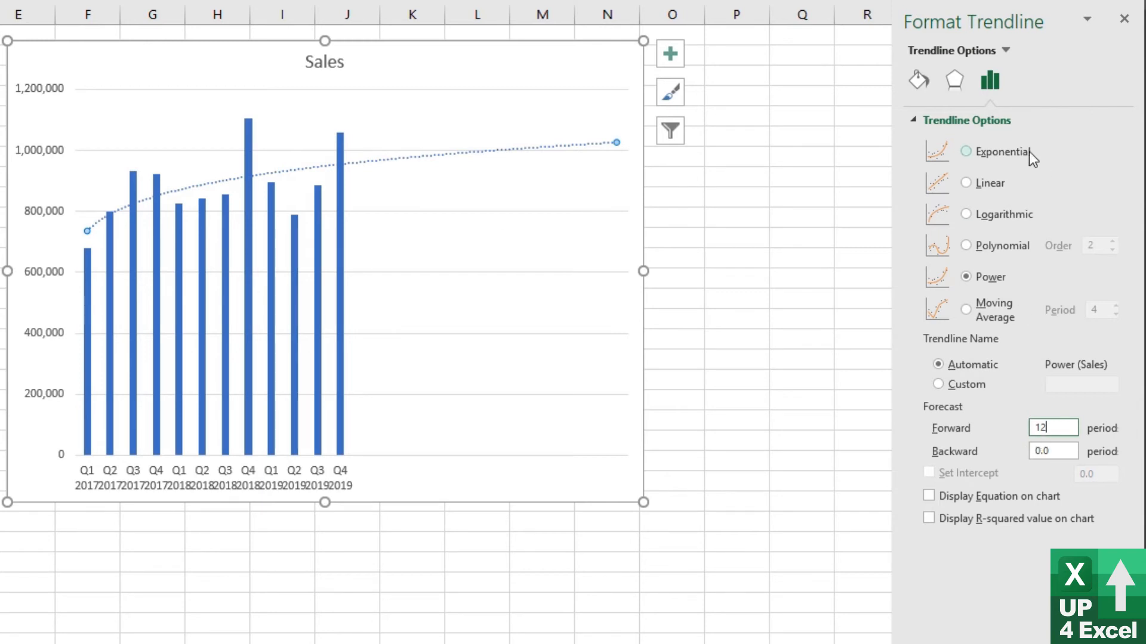
left_click(965, 213)
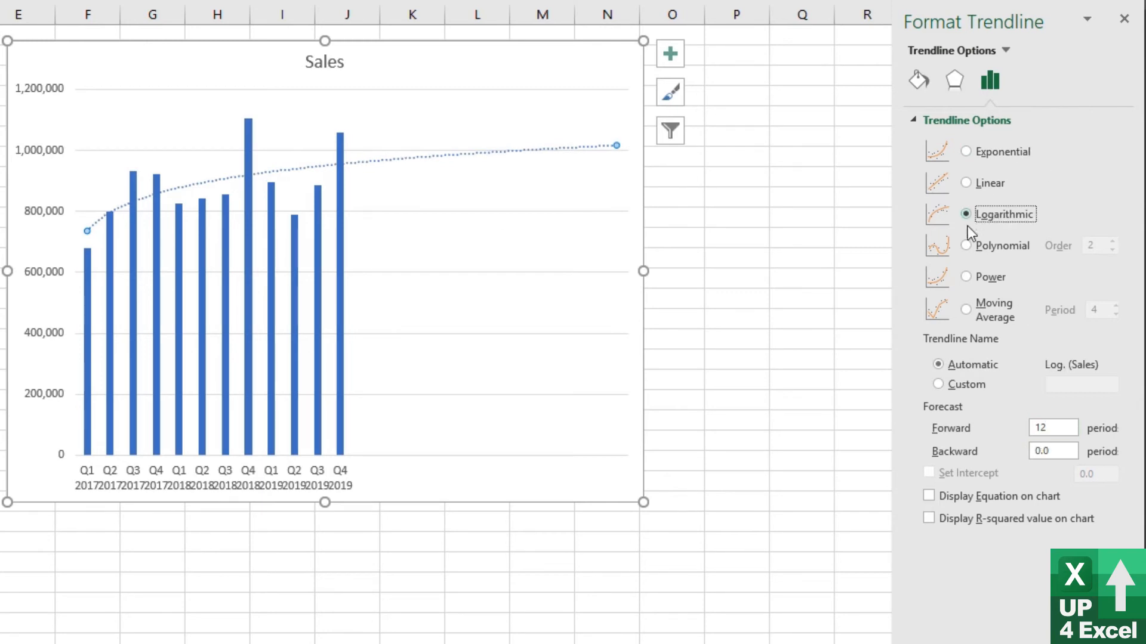
left_click(966, 277)
type("4")
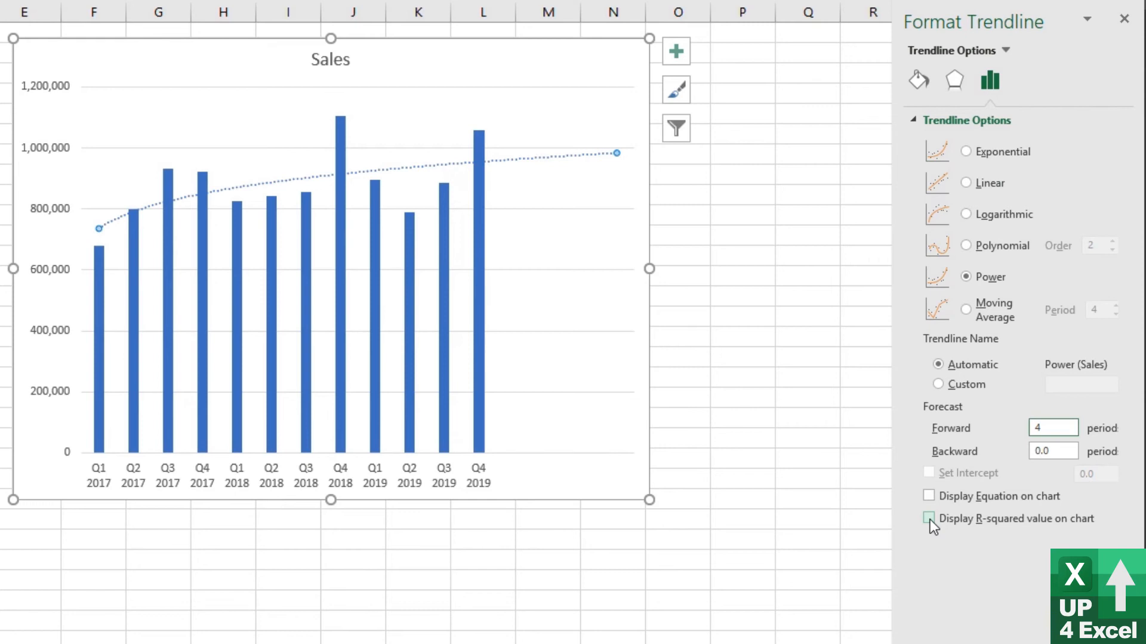
Display the R² value 0.3714 on the chart and select its label
left_click(928, 517)
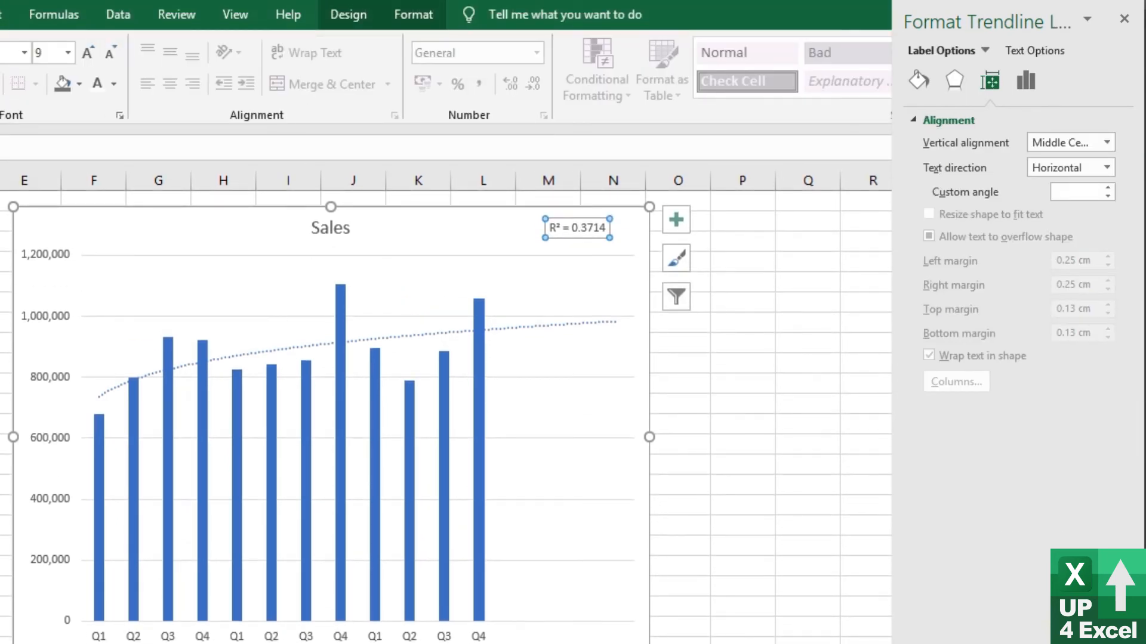
left_click(86, 52)
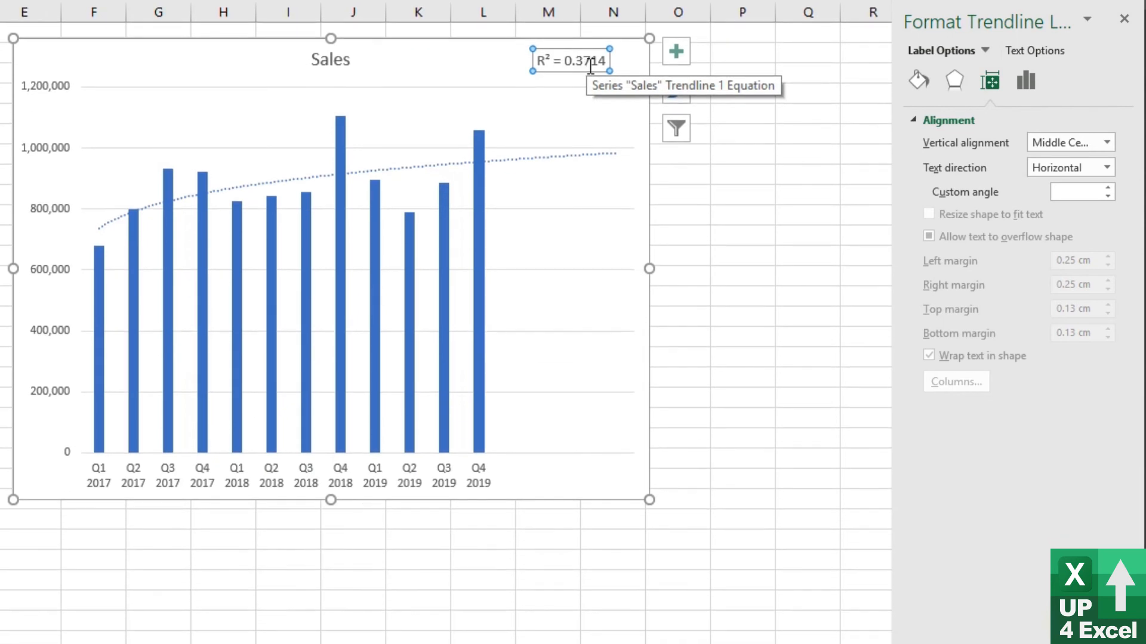
mouse_move(582, 78)
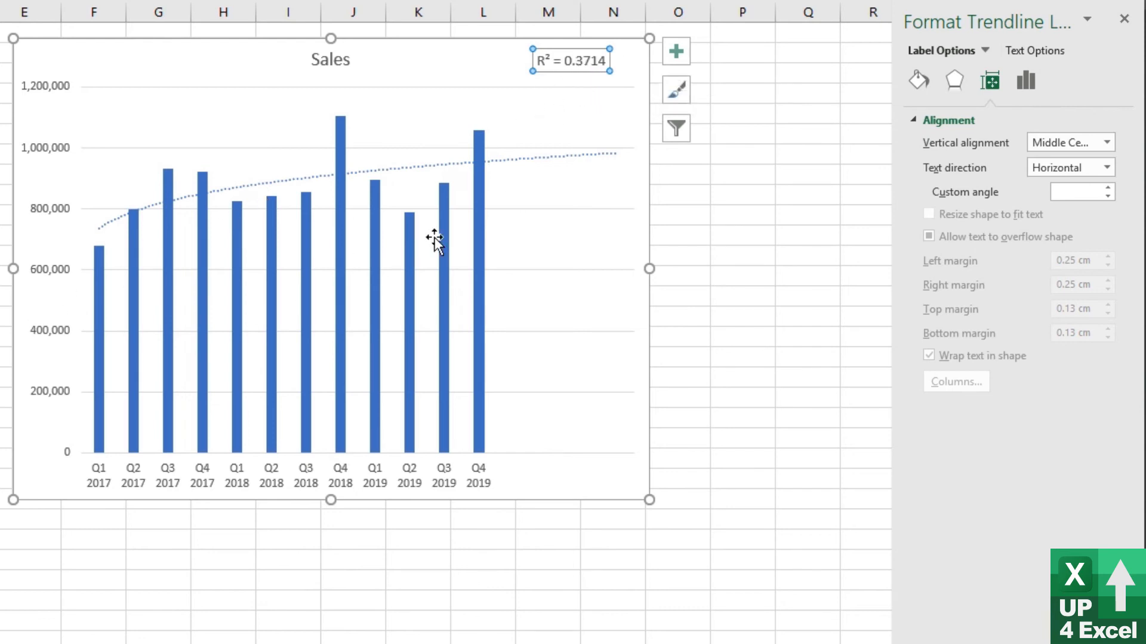
mouse_move(224, 239)
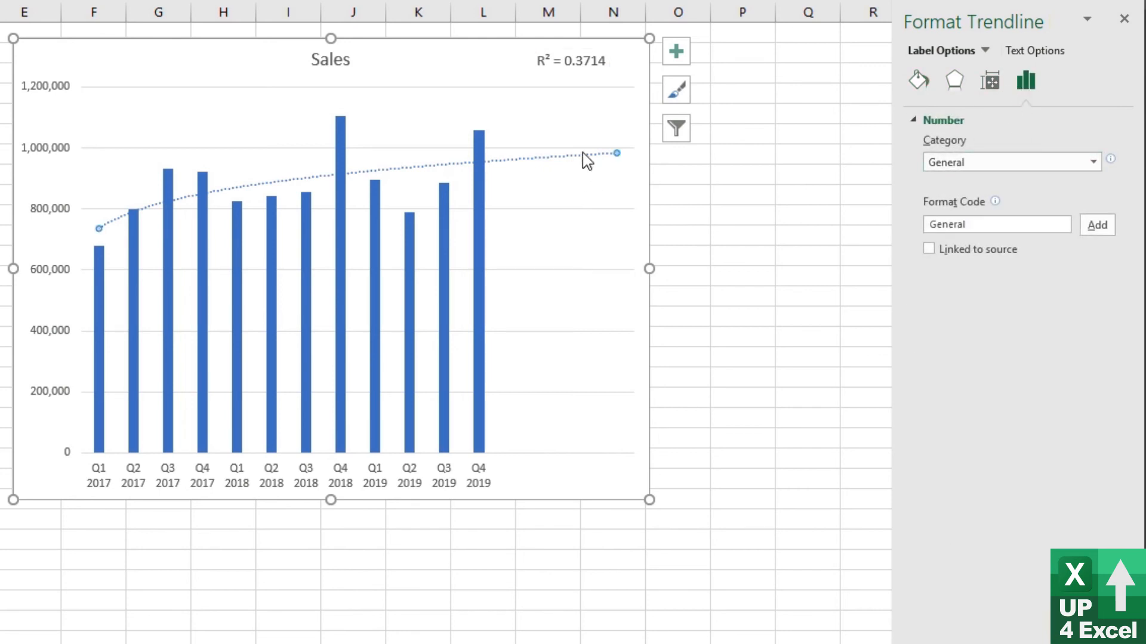
Compare R² across linear, exponential and logarithmic fits, then return to power at 0.3714
left_click(1022, 80)
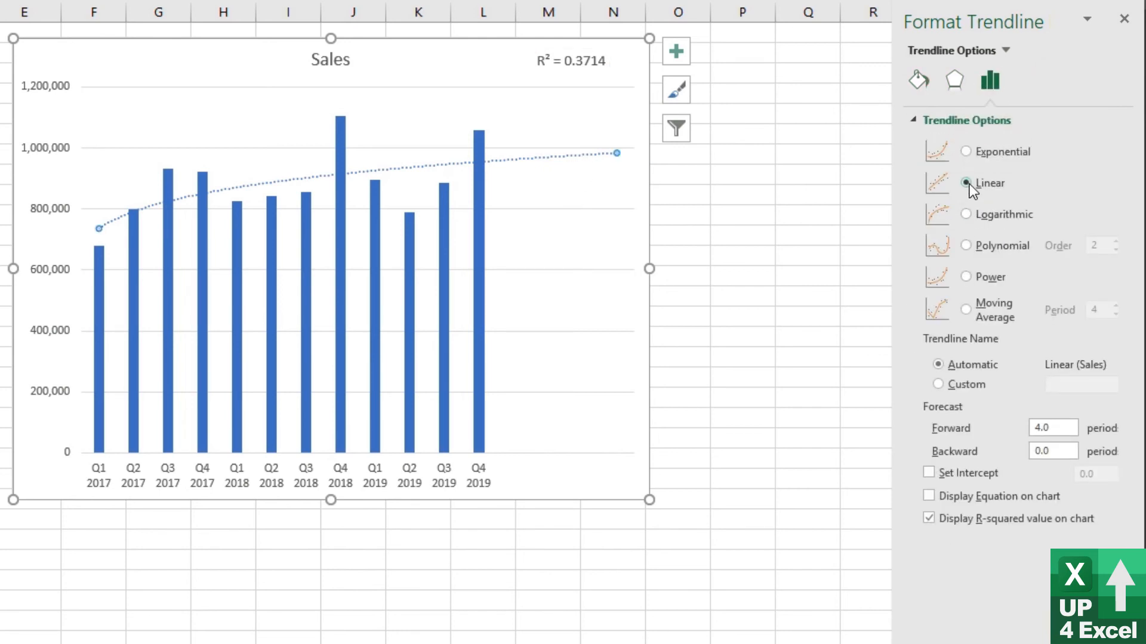
left_click(966, 182)
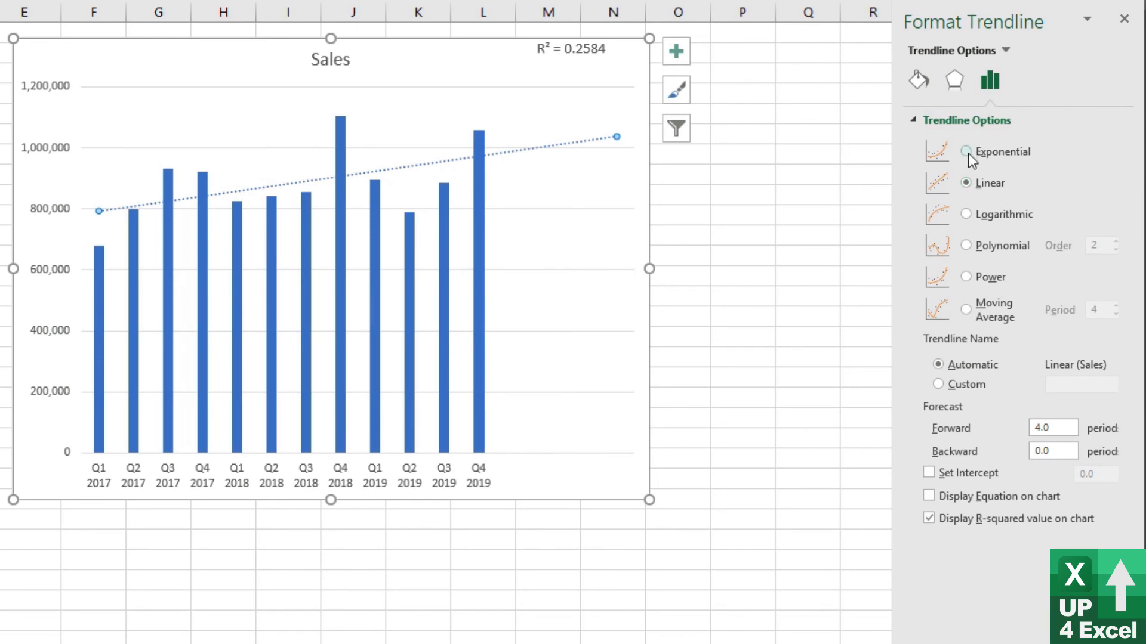
left_click(965, 152)
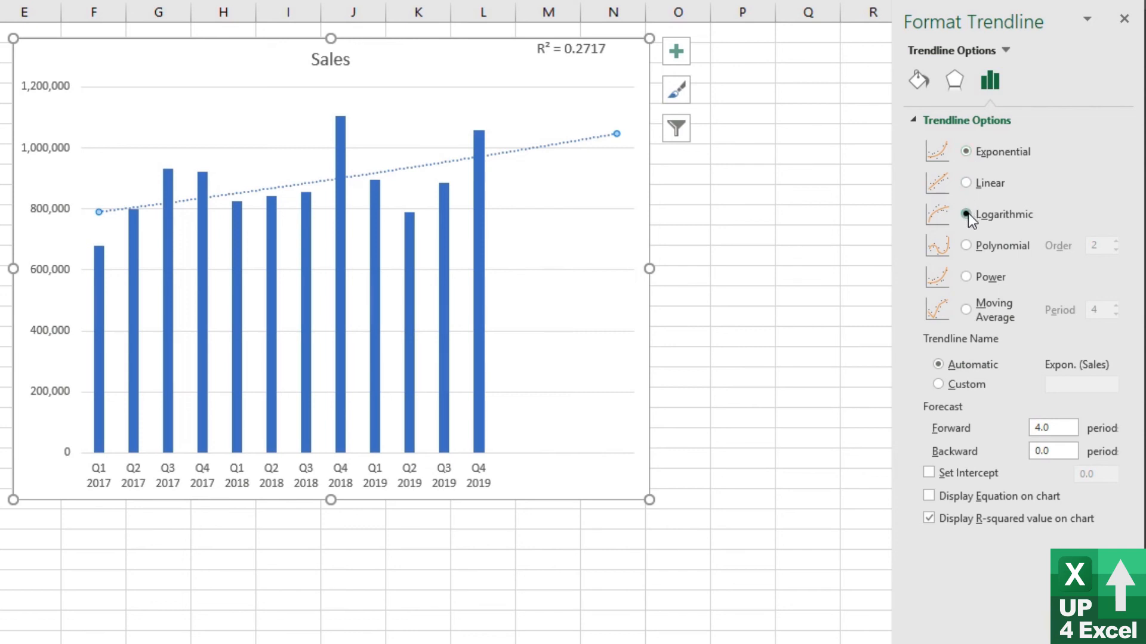
left_click(967, 215)
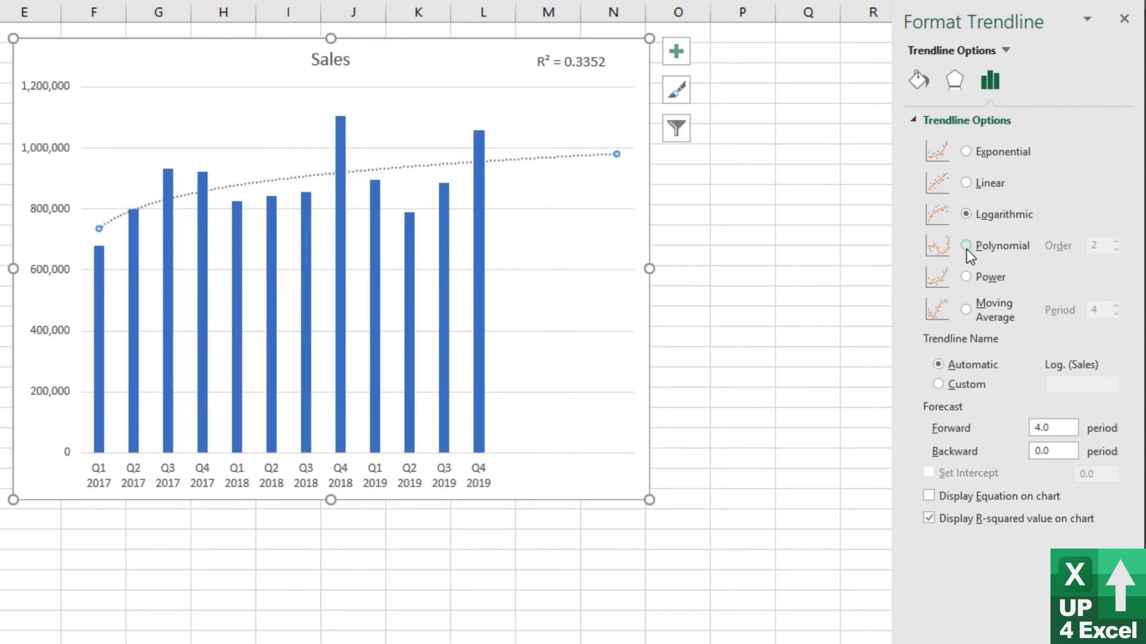
left_click(965, 277)
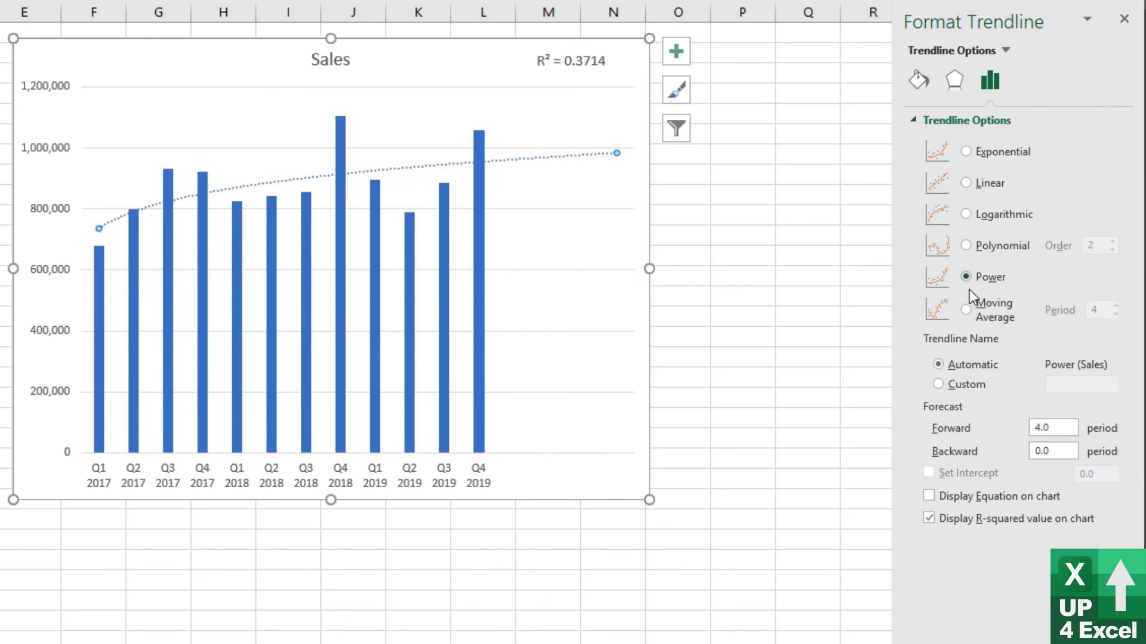
mouse_move(962, 284)
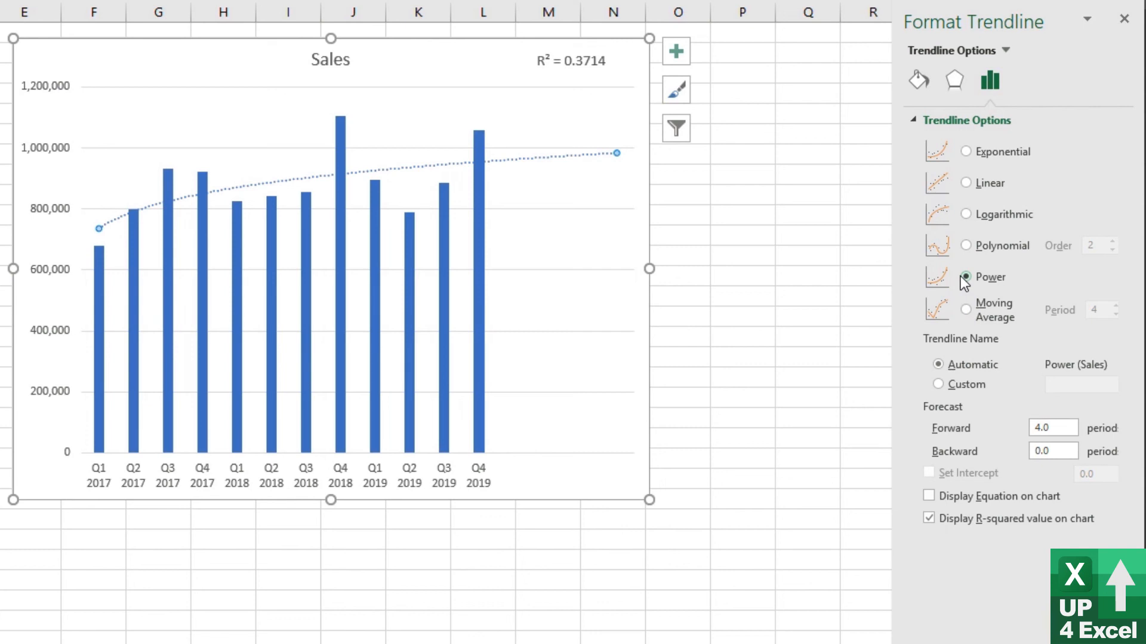
mouse_move(999, 228)
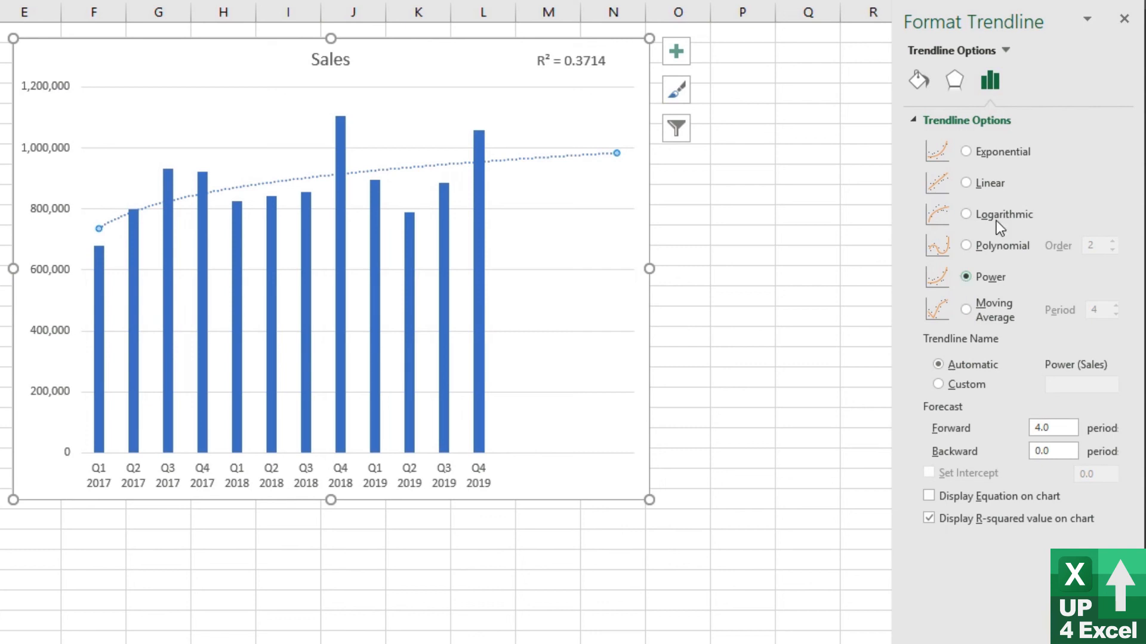